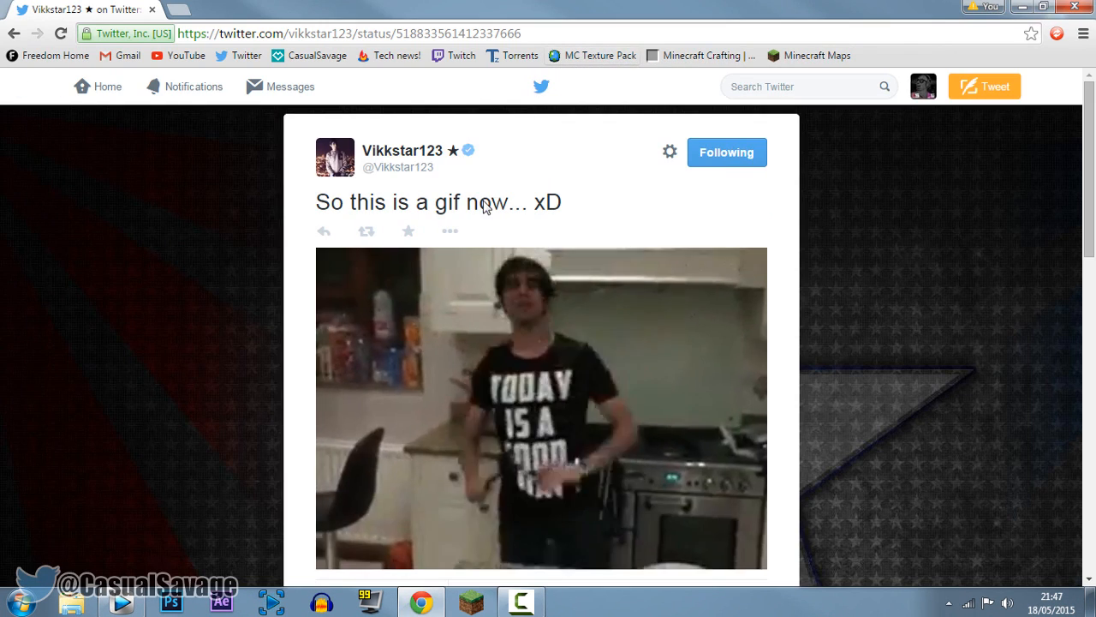
Play the pasted-head clip from the start with preview quality at Best (Full).
{"action": "scroll", "scroll_direction": "down", "scroll_amount": 3}
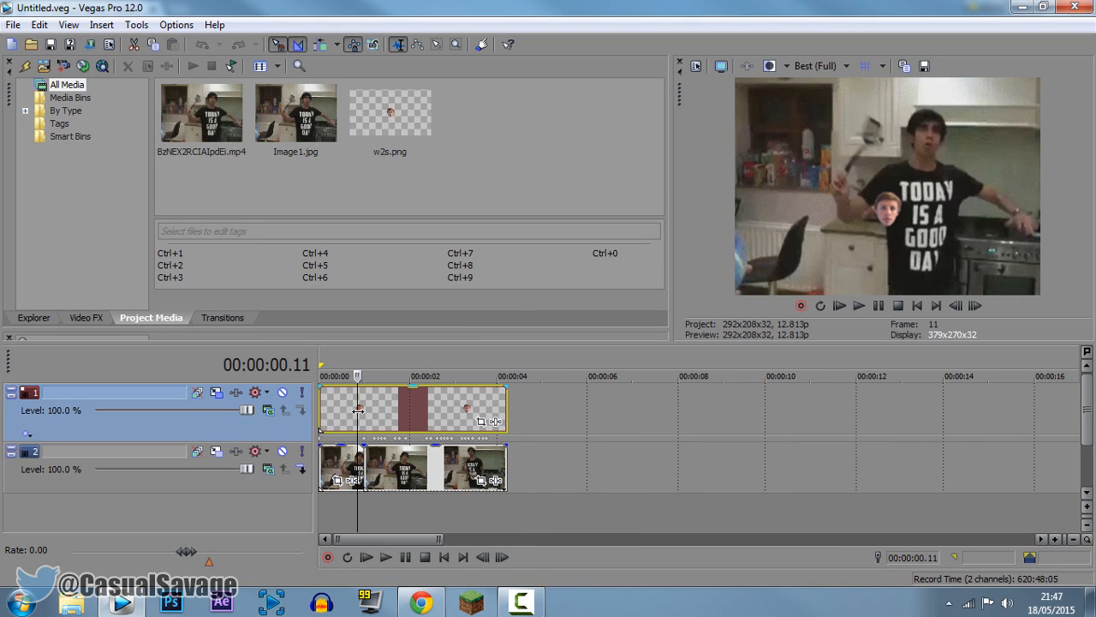
{"action": "mouse_move", "coordinate": [839, 306]}
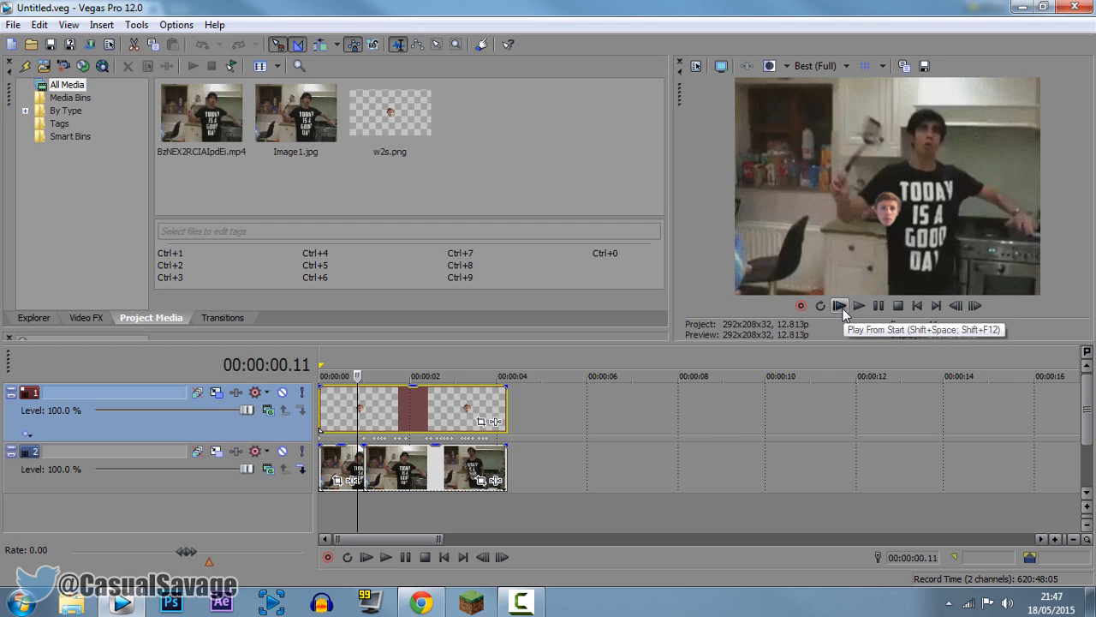
{"action": "left_click", "coordinate": [839, 305]}
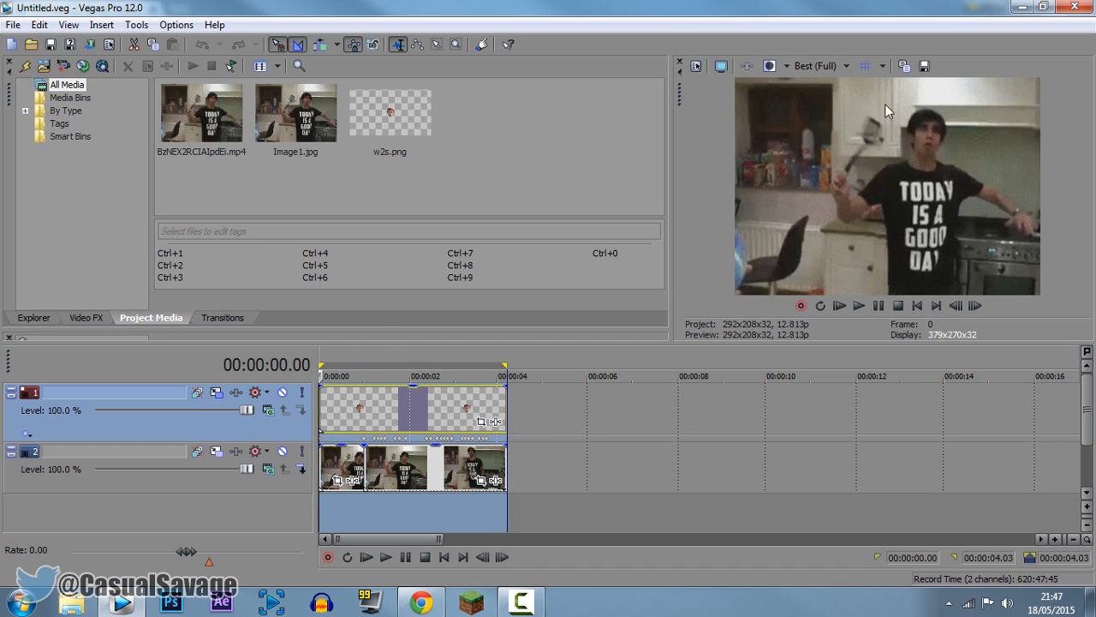
{"action": "left_click", "coordinate": [846, 66]}
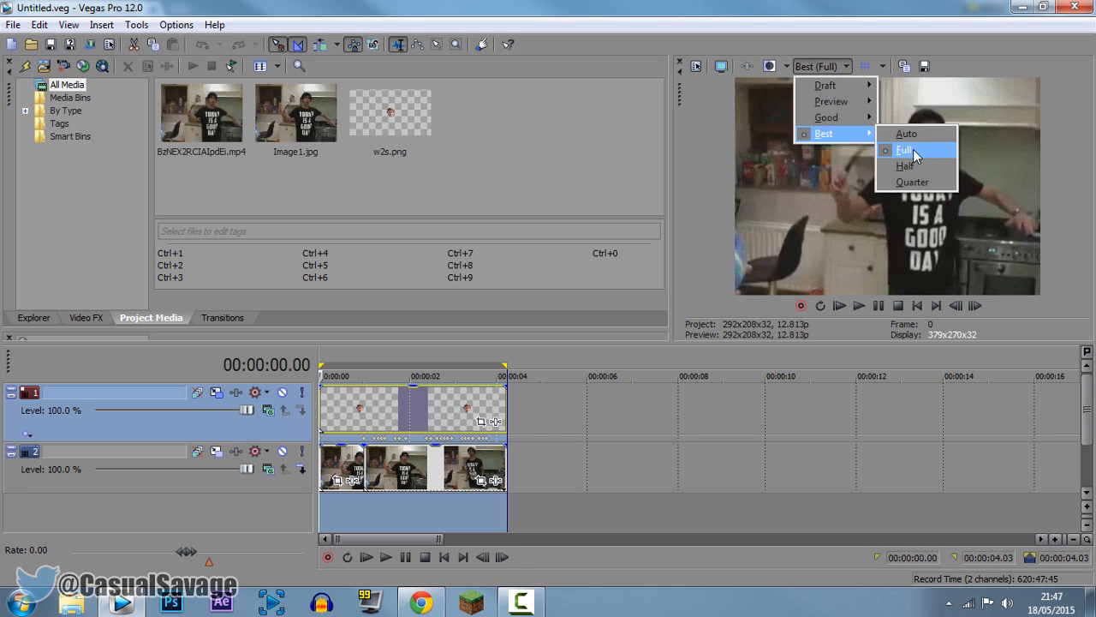
{"action": "left_click", "coordinate": [12, 24]}
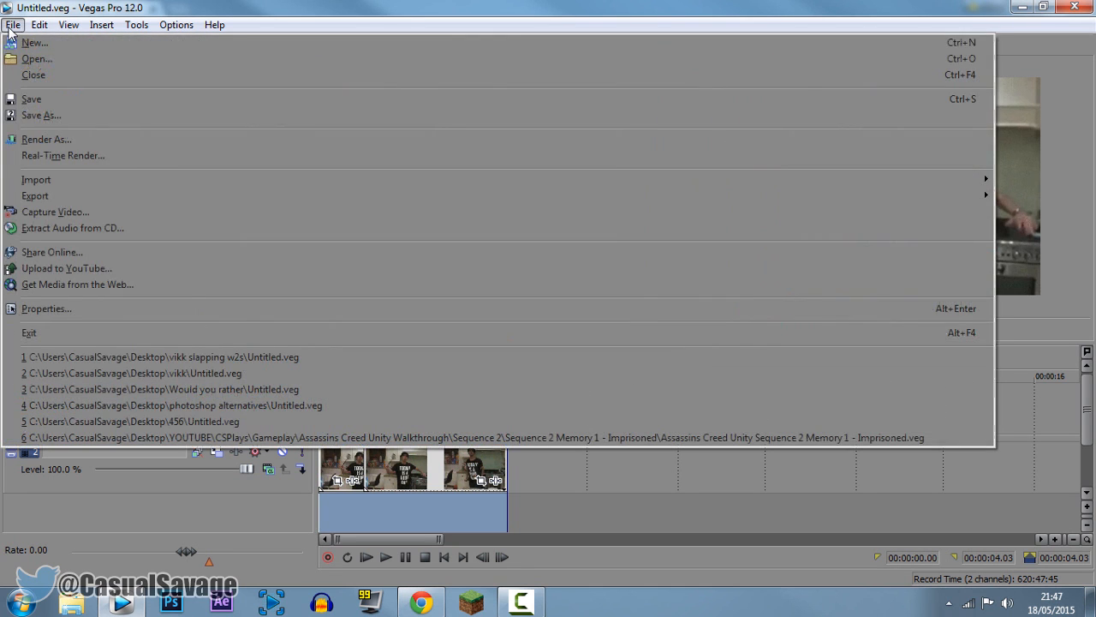
Choose Render As with the Video for Windows HD 720-60p YUV template and customize it.
{"action": "left_click", "coordinate": [47, 139]}
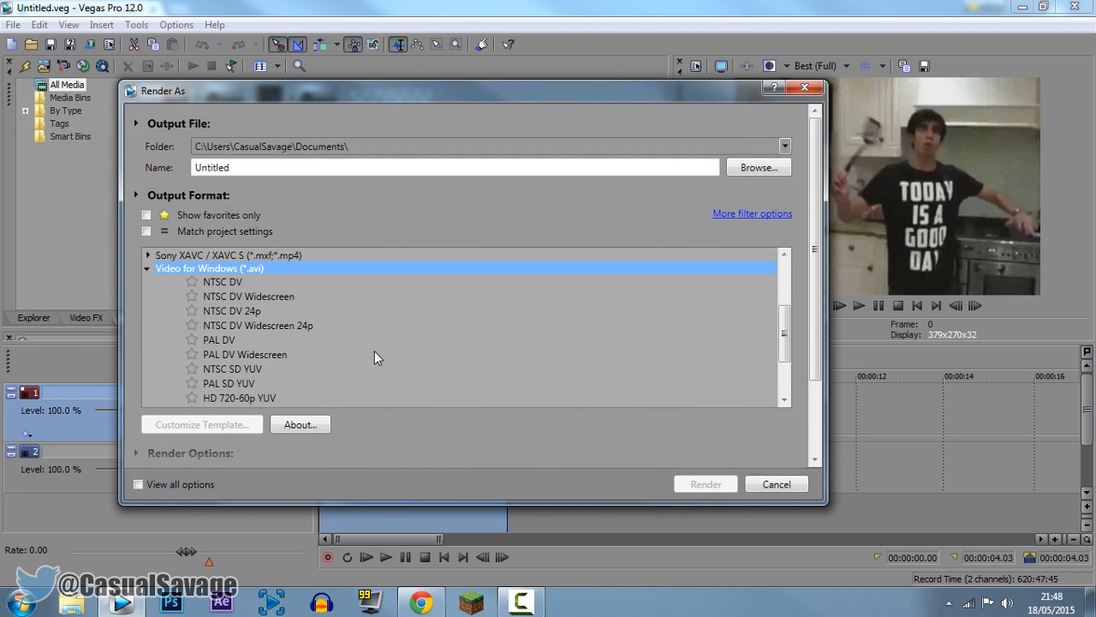
{"action": "left_click", "coordinate": [239, 320]}
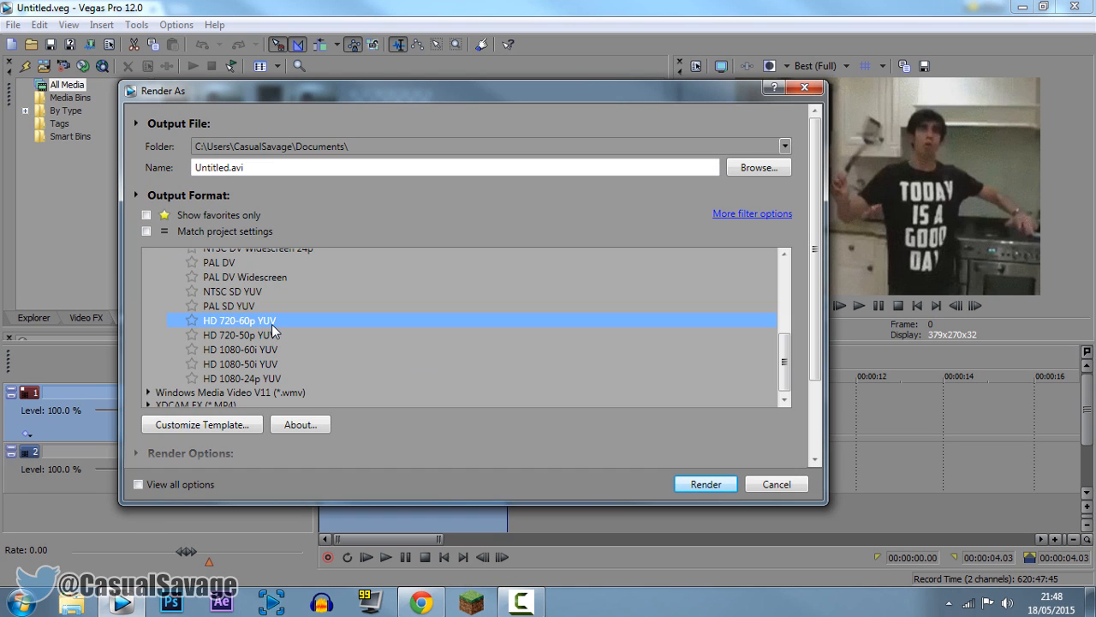
{"action": "left_click", "coordinate": [203, 424]}
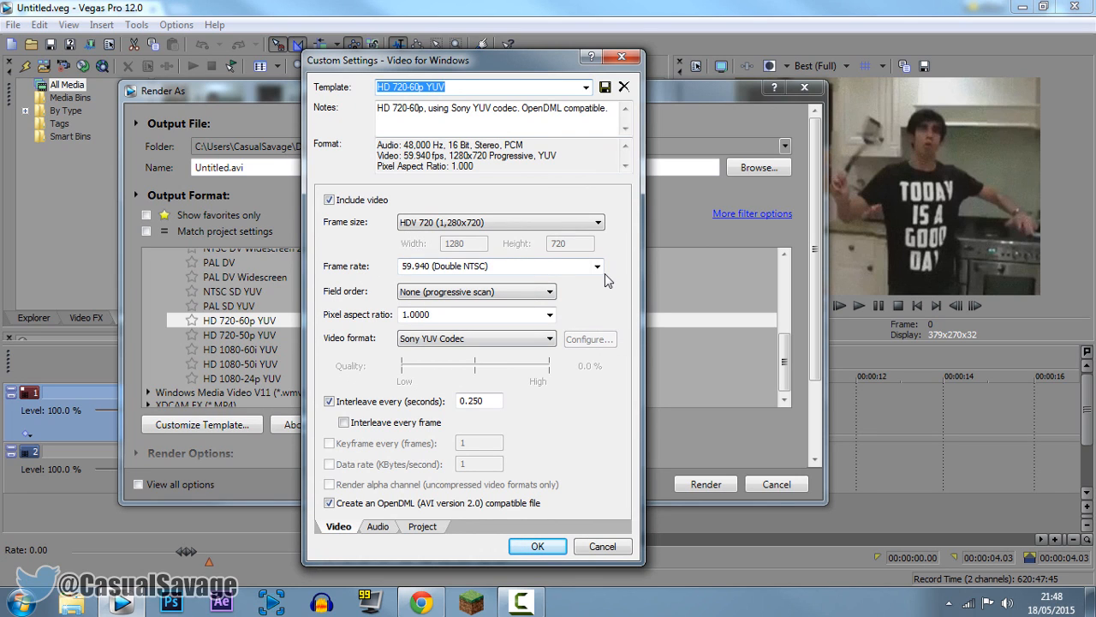
Set the template to 12.500 fps (Half PAL), no audio, and Best rendering quality.
{"action": "left_click", "coordinate": [596, 266]}
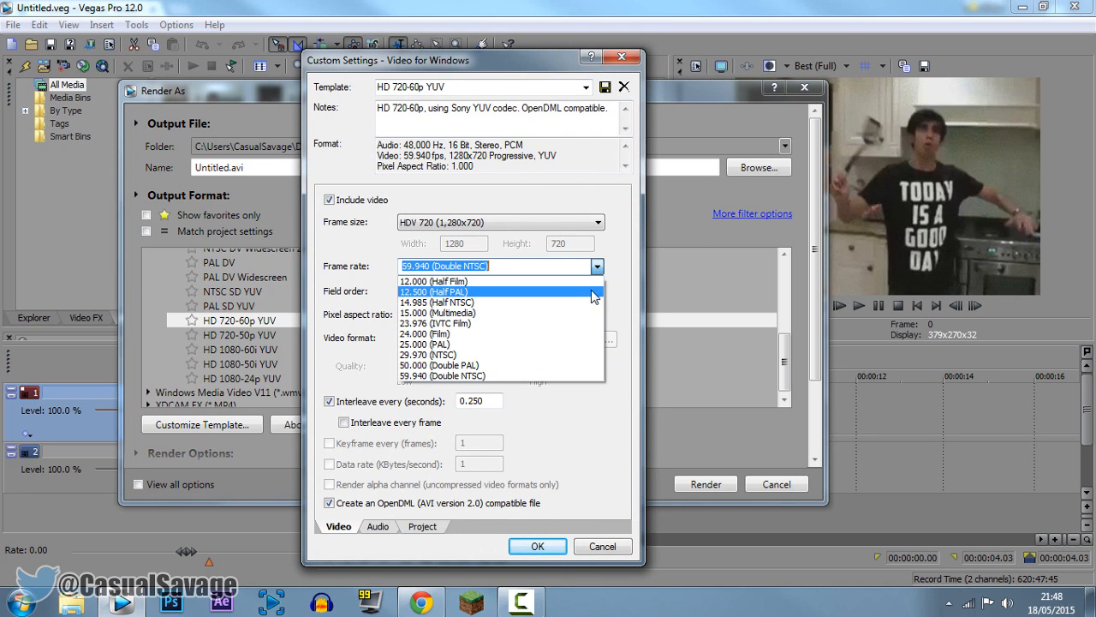
{"action": "mouse_move", "coordinate": [587, 298]}
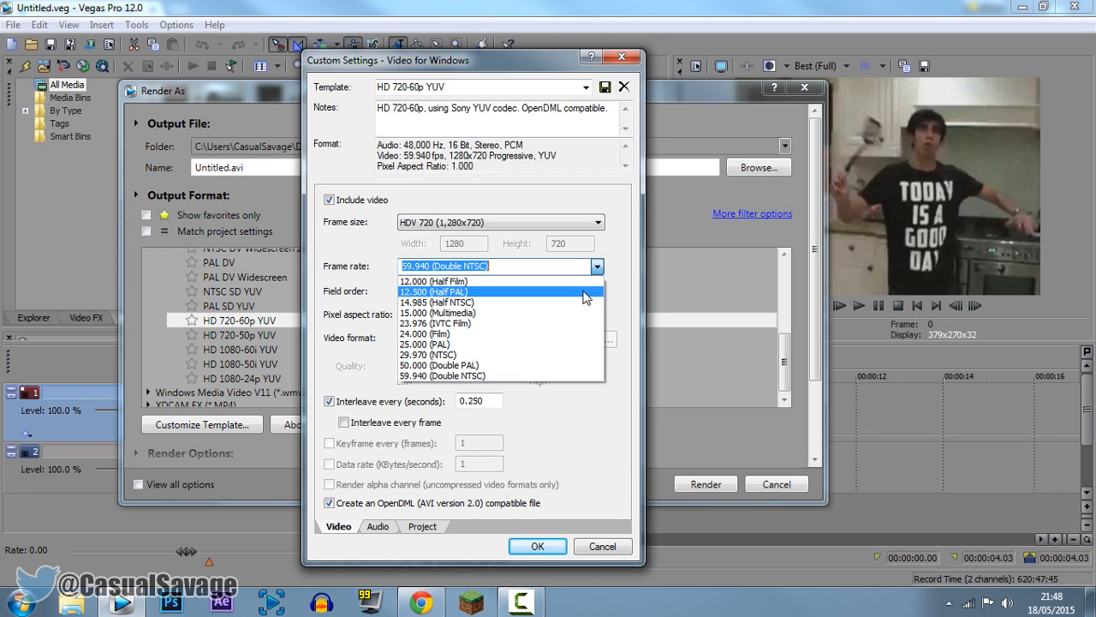
{"action": "left_click", "coordinate": [433, 291]}
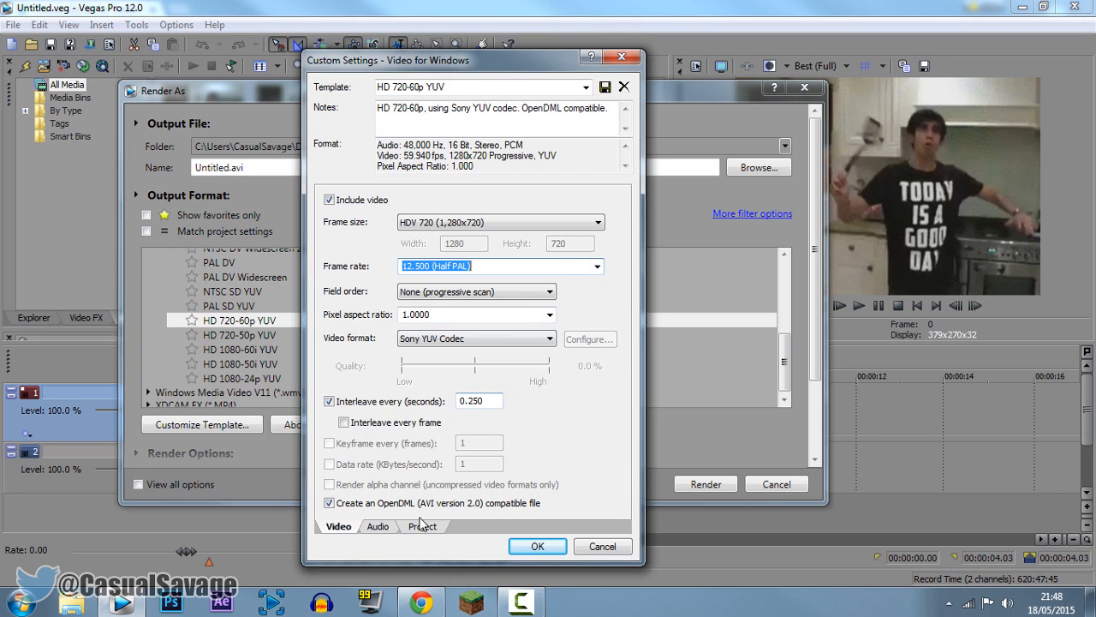
{"action": "left_click", "coordinate": [377, 526]}
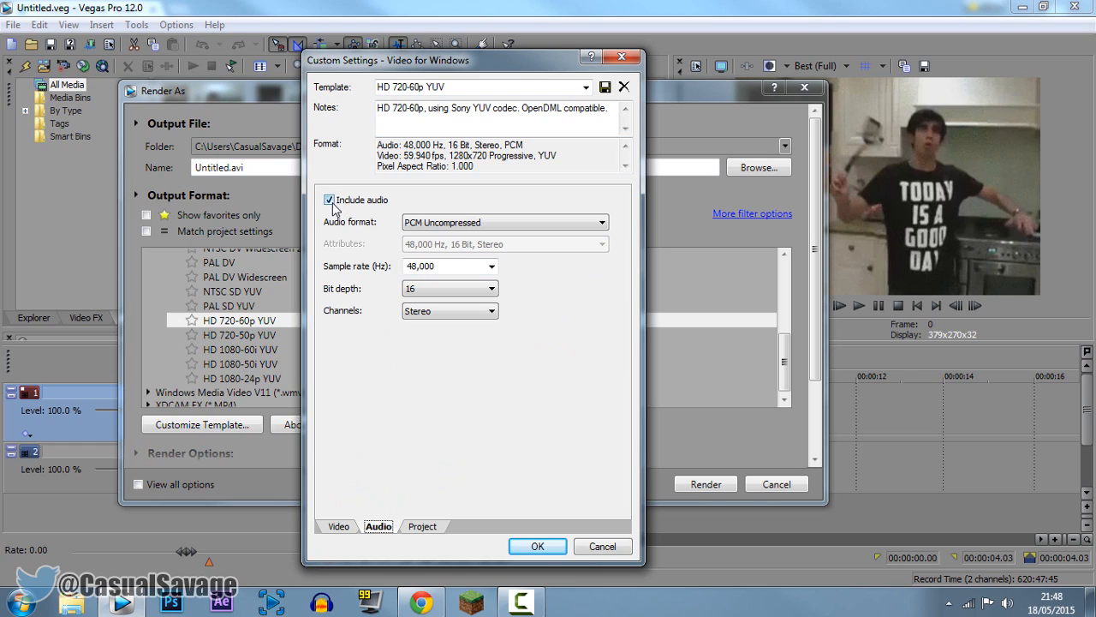
{"action": "left_click", "coordinate": [329, 199]}
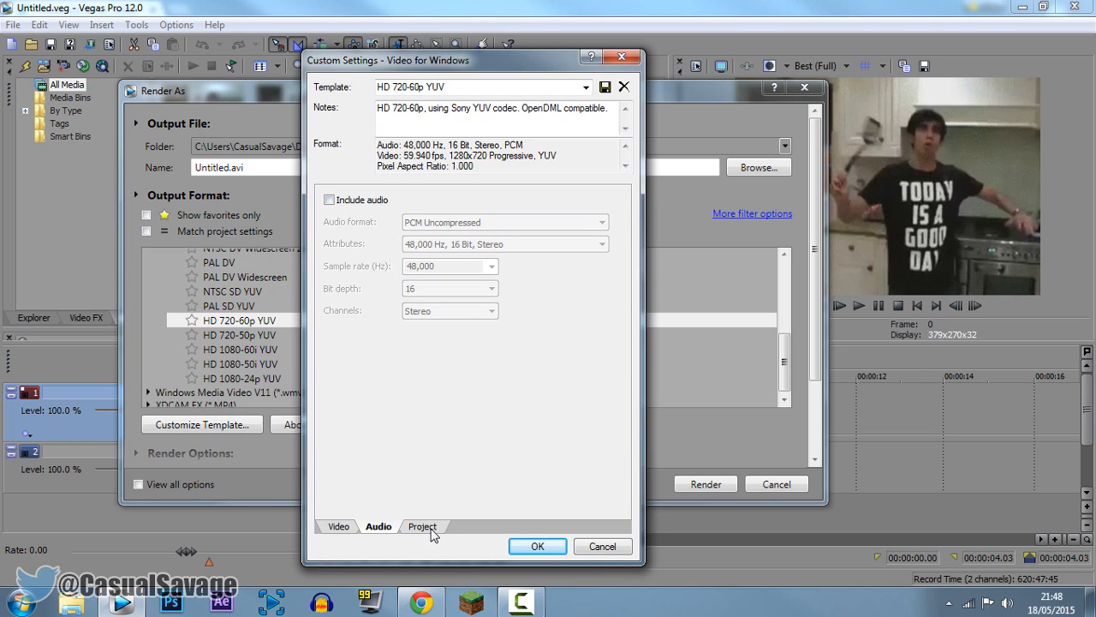
{"action": "left_click", "coordinate": [422, 526]}
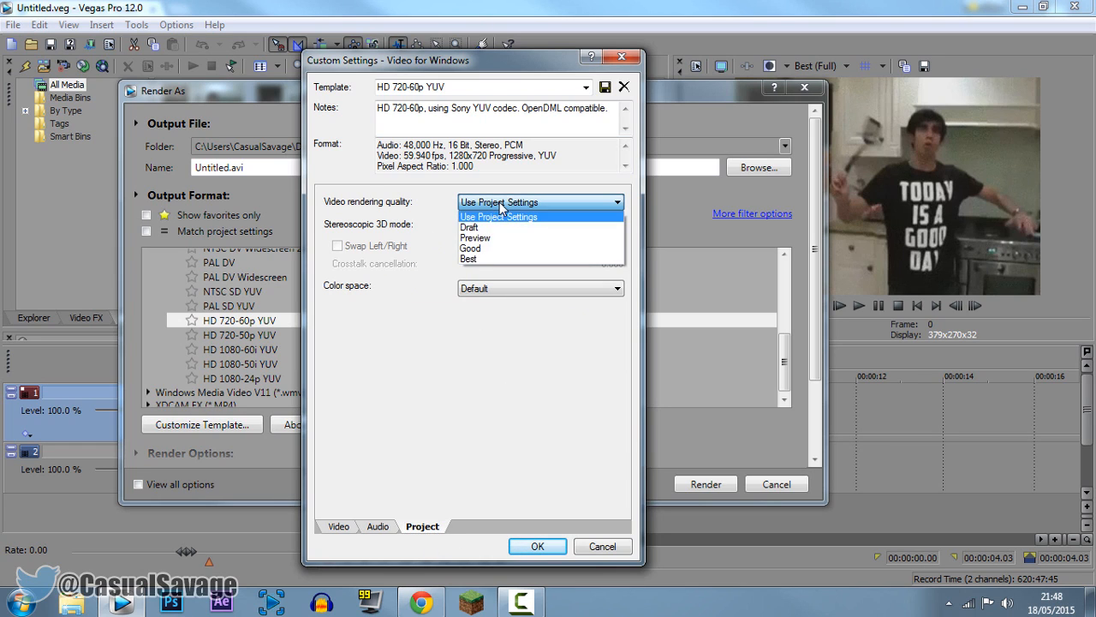
{"action": "left_click", "coordinate": [468, 258]}
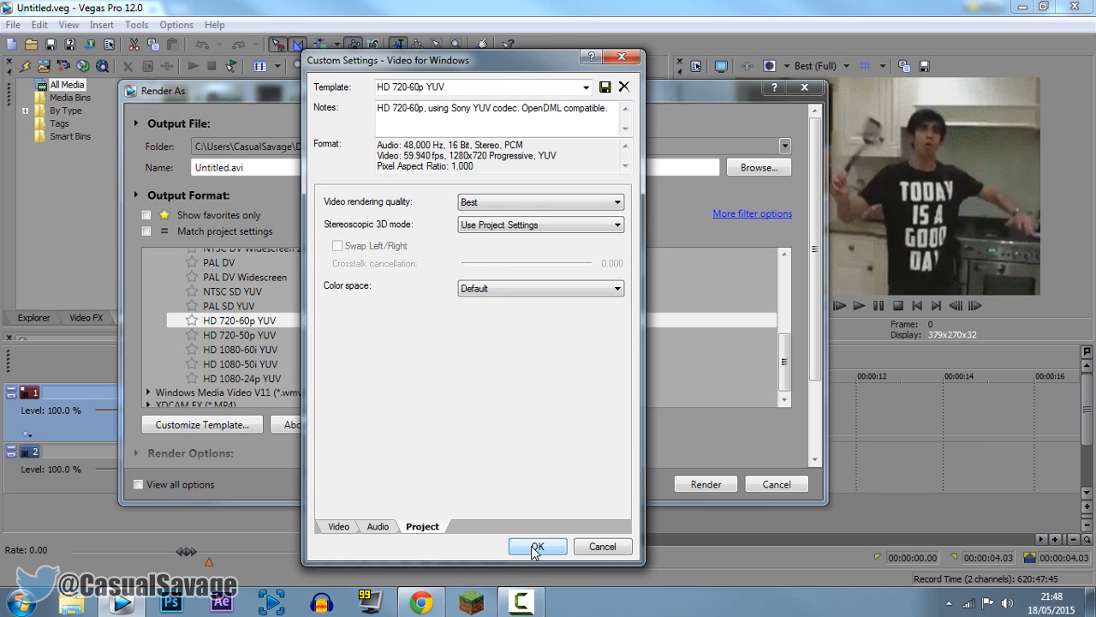
{"action": "left_click", "coordinate": [539, 546]}
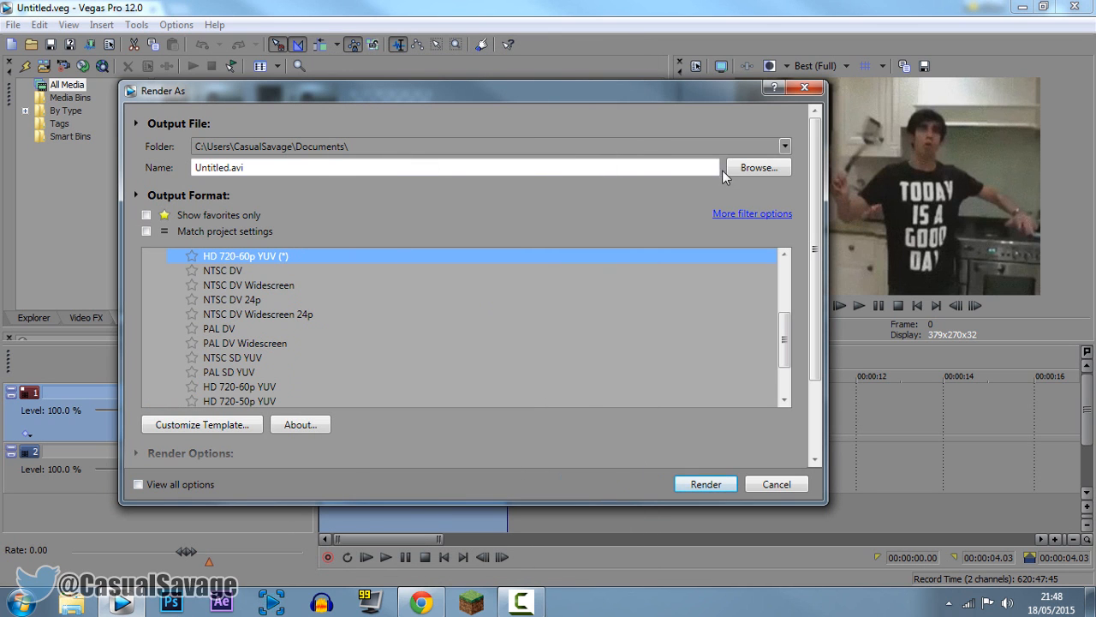
Render to 'vikk slaps.avi' on the Desktop, dismiss the completion notice, and minimise Vegas.
{"action": "left_click", "coordinate": [759, 167]}
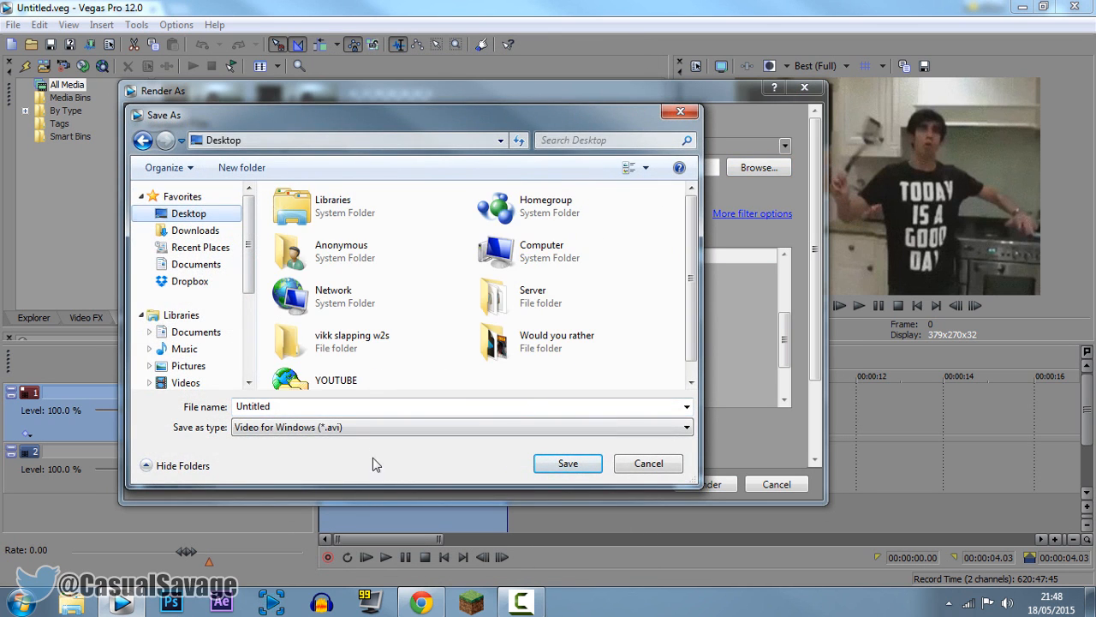
{"action": "type", "text": "vik"}
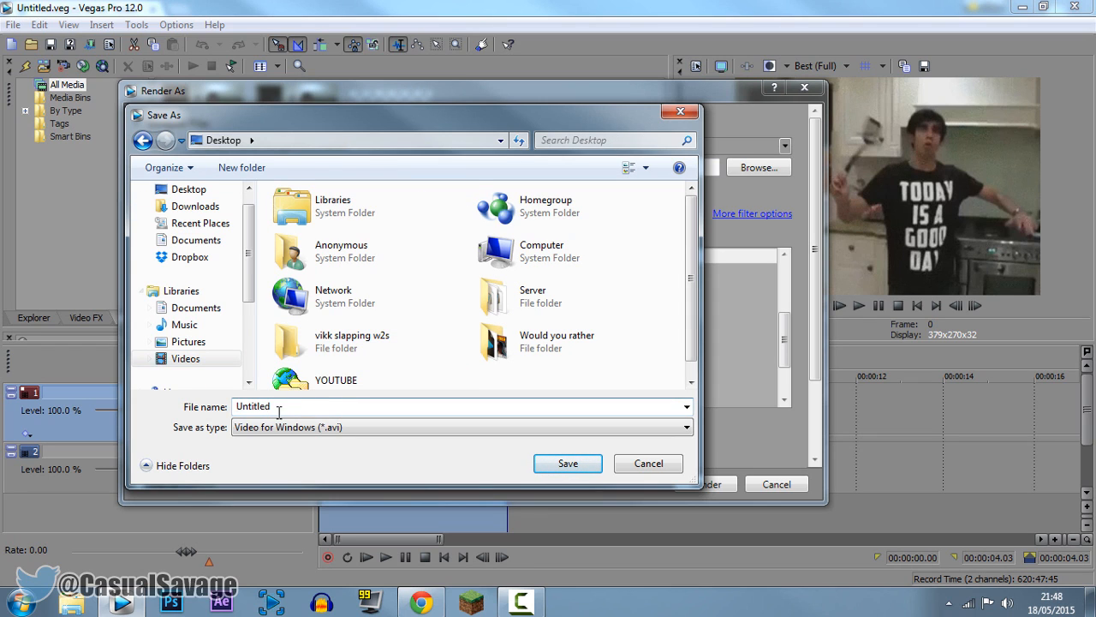
{"action": "type", "text": "vikk slaps"}
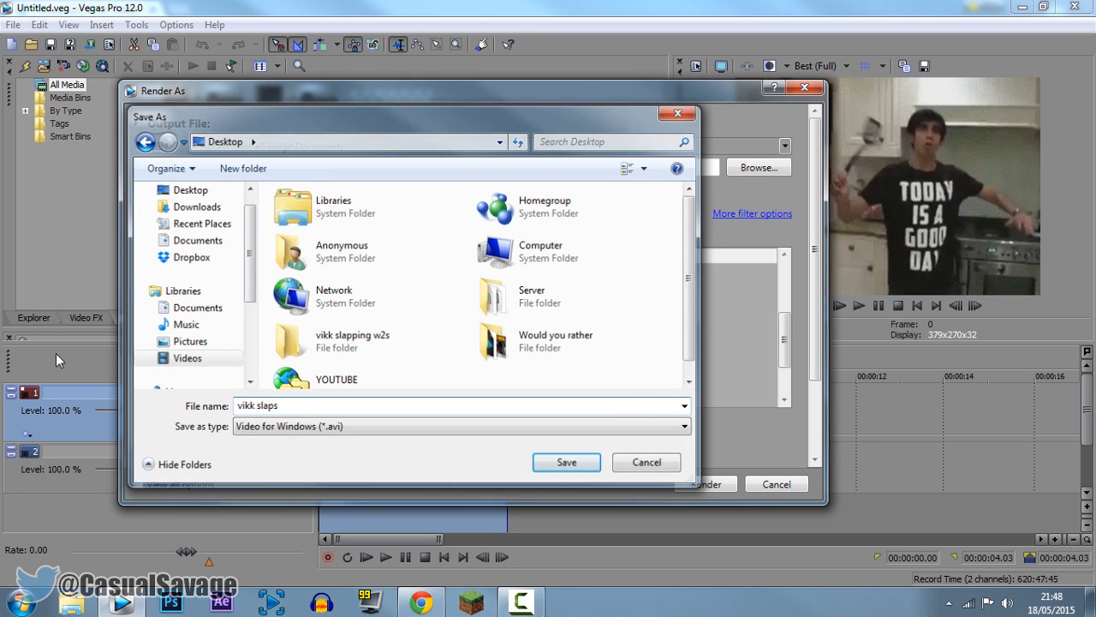
{"action": "left_click", "coordinate": [566, 461]}
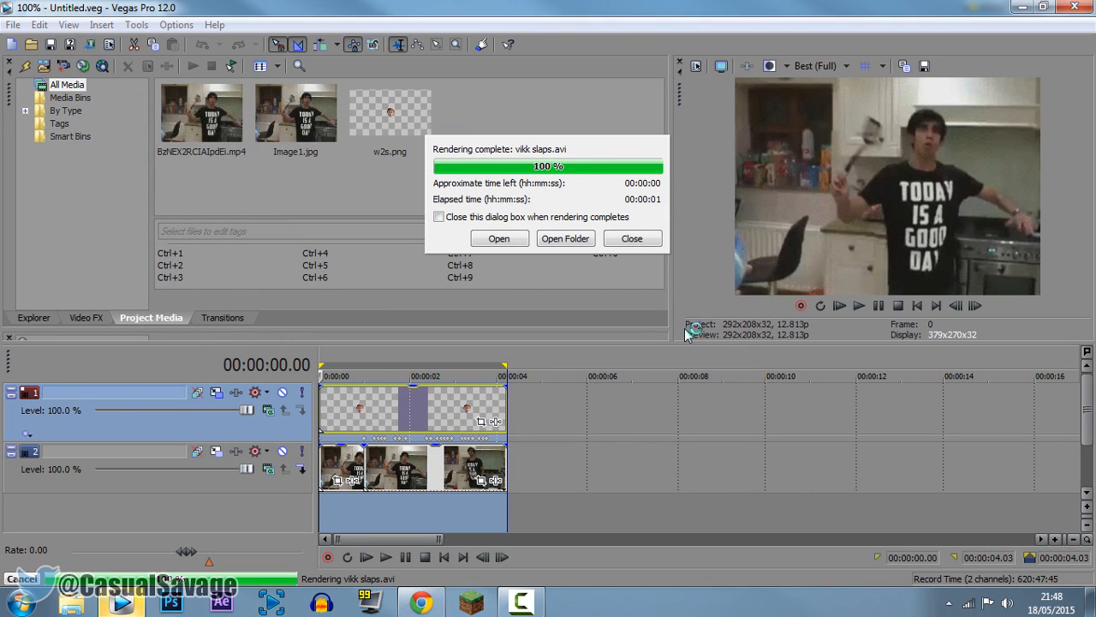
{"action": "mouse_move", "coordinate": [628, 268]}
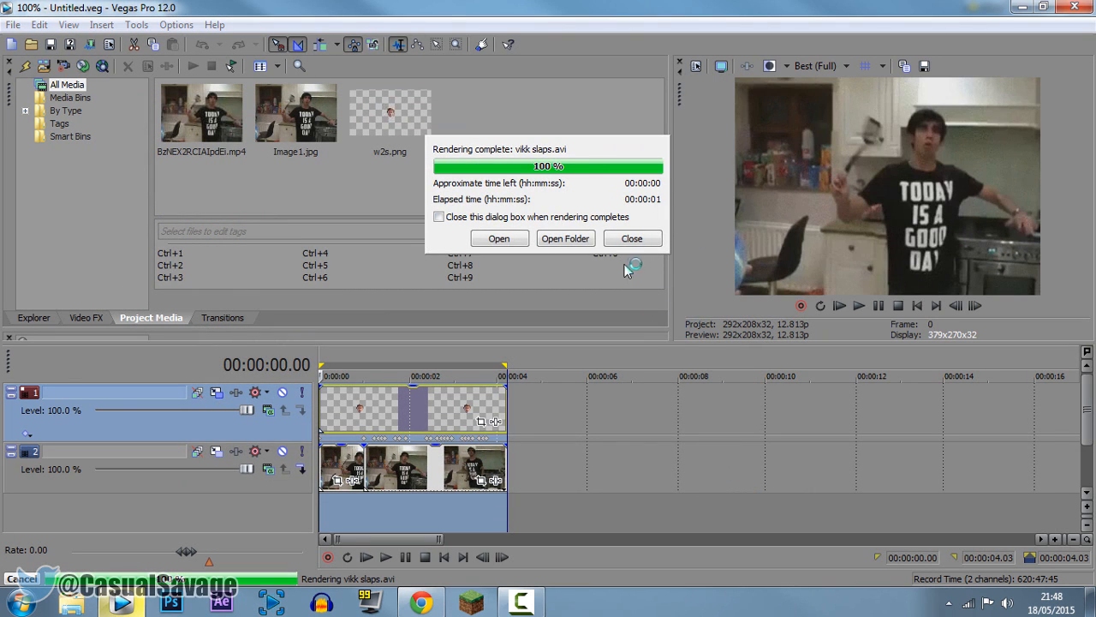
{"action": "left_click", "coordinate": [632, 238]}
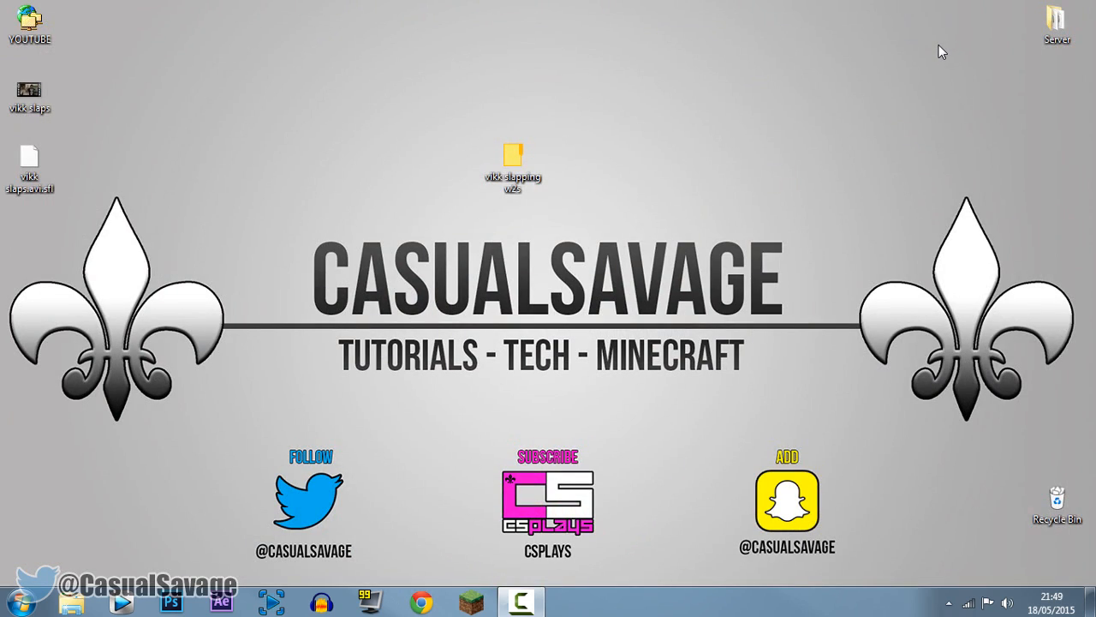
{"action": "left_click", "coordinate": [172, 605]}
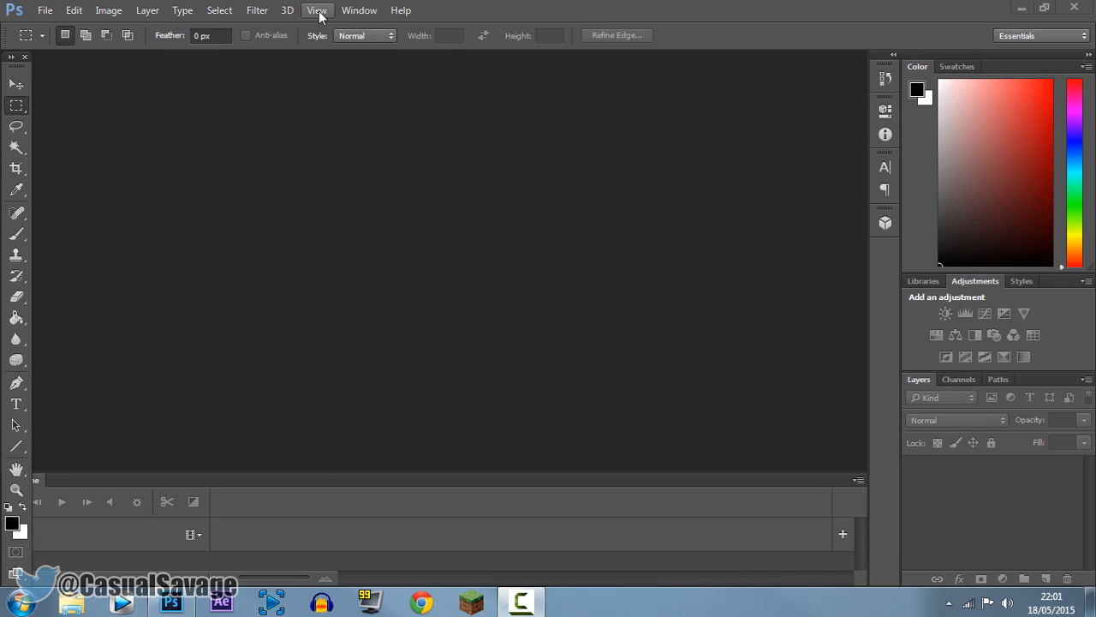
In Photoshop, invoke File > Import > Video Frames to Layers.
{"action": "left_click", "coordinate": [358, 10]}
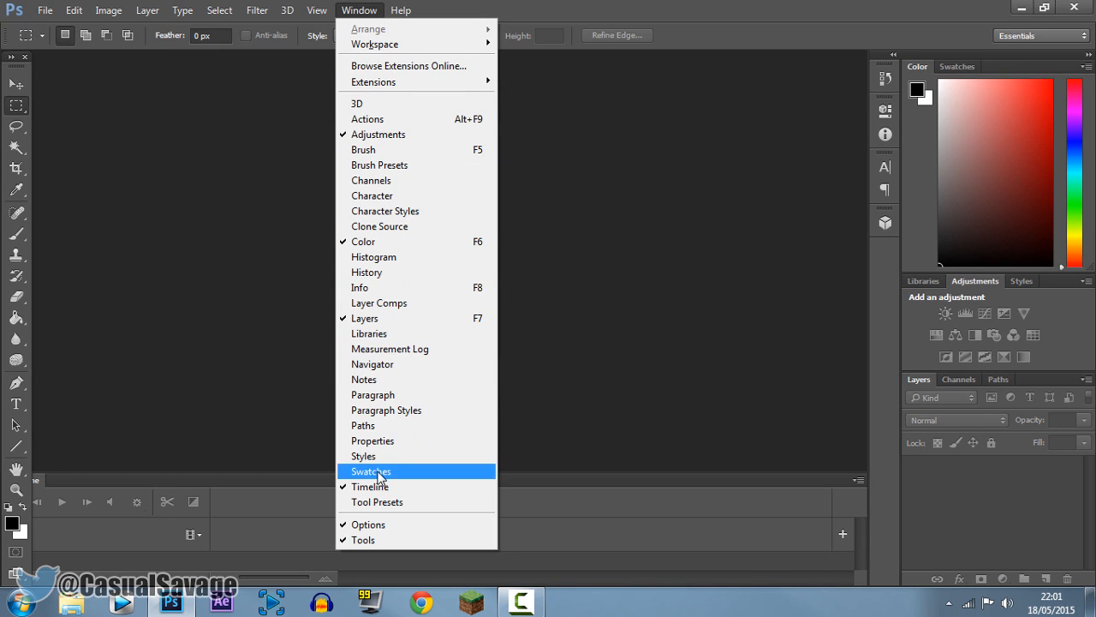
{"action": "left_click", "coordinate": [371, 471]}
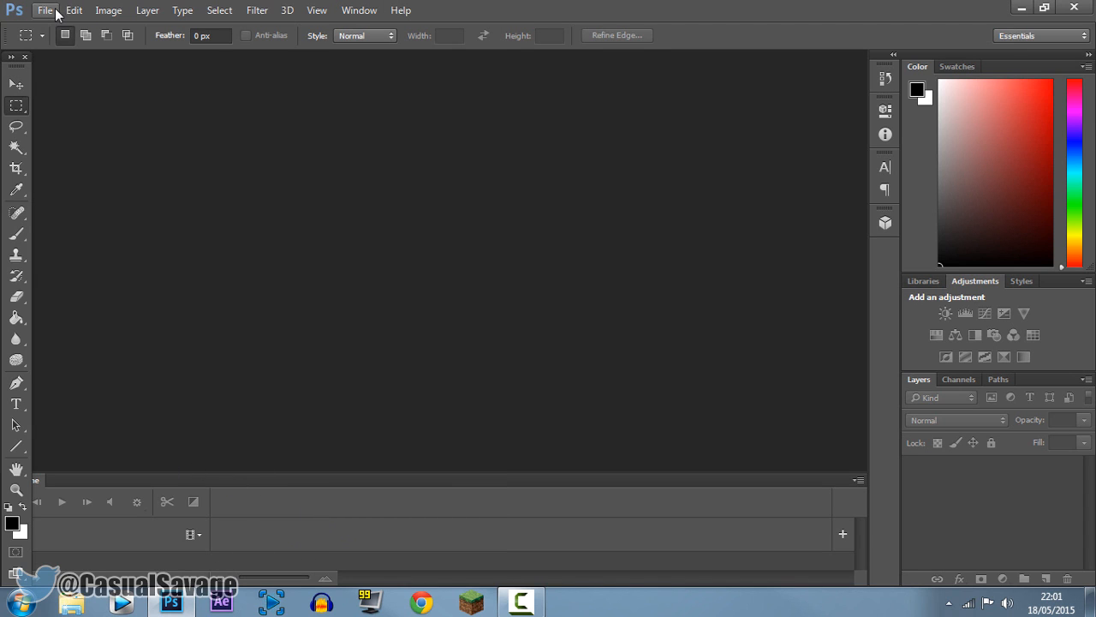
{"action": "left_click", "coordinate": [49, 11]}
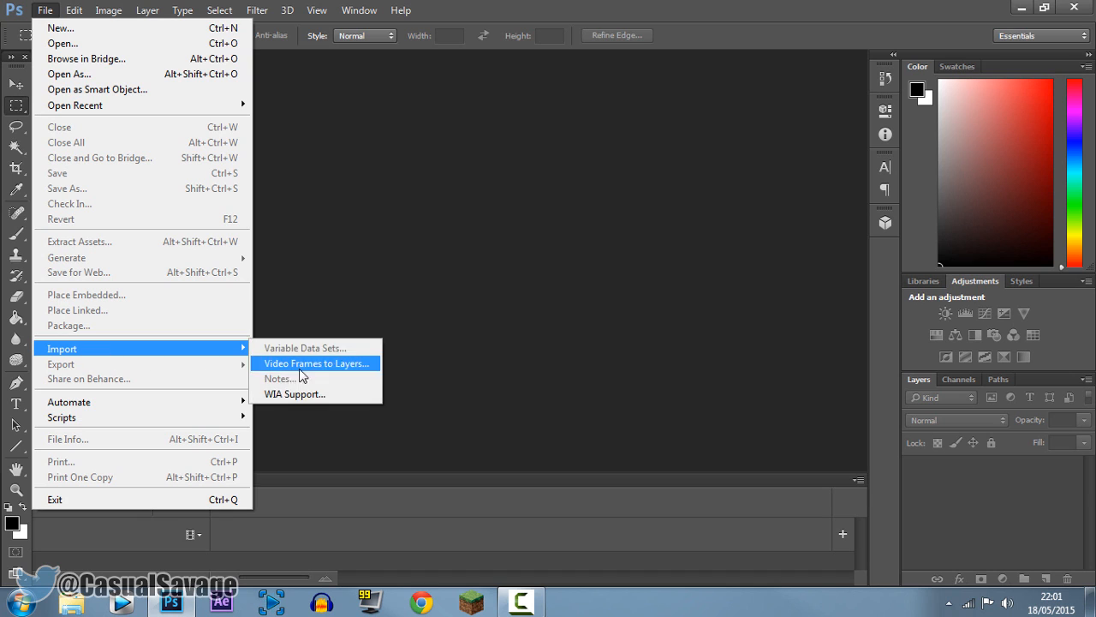
{"action": "left_click", "coordinate": [316, 363]}
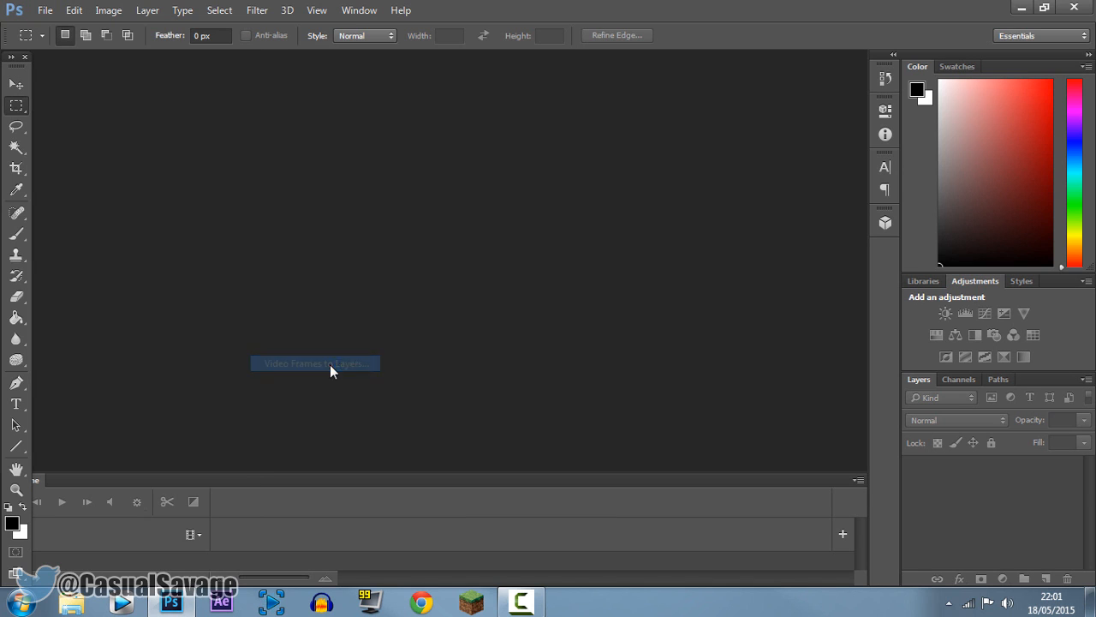
Select the 'vikk slaps' video from the Desktop to import.
{"action": "left_click", "coordinate": [315, 363]}
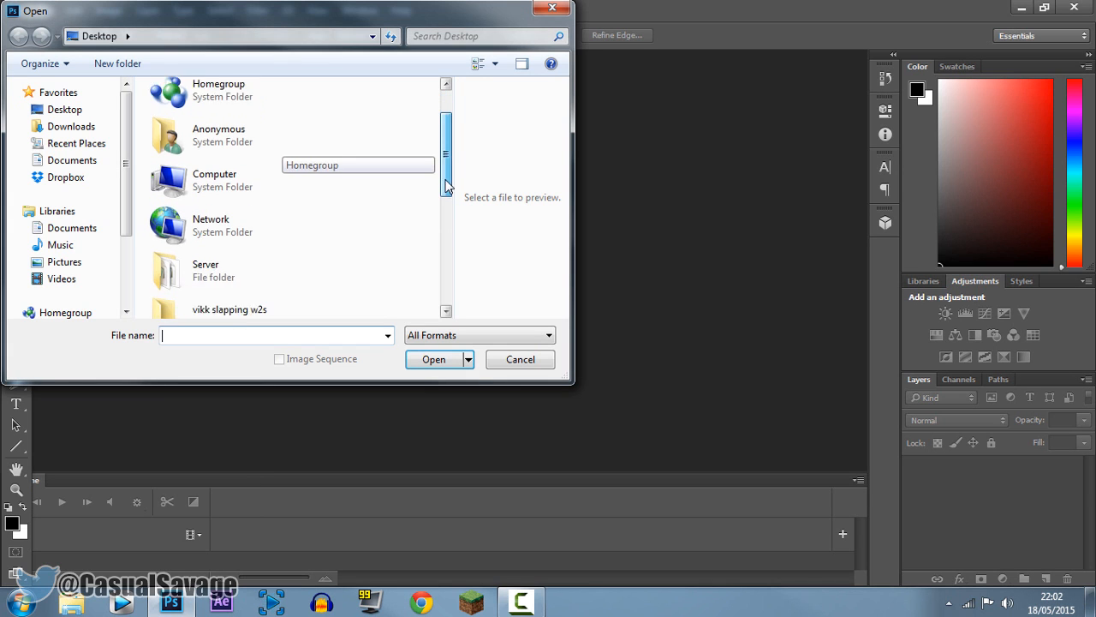
{"action": "scroll", "scroll_direction": "down", "scroll_amount": 3}
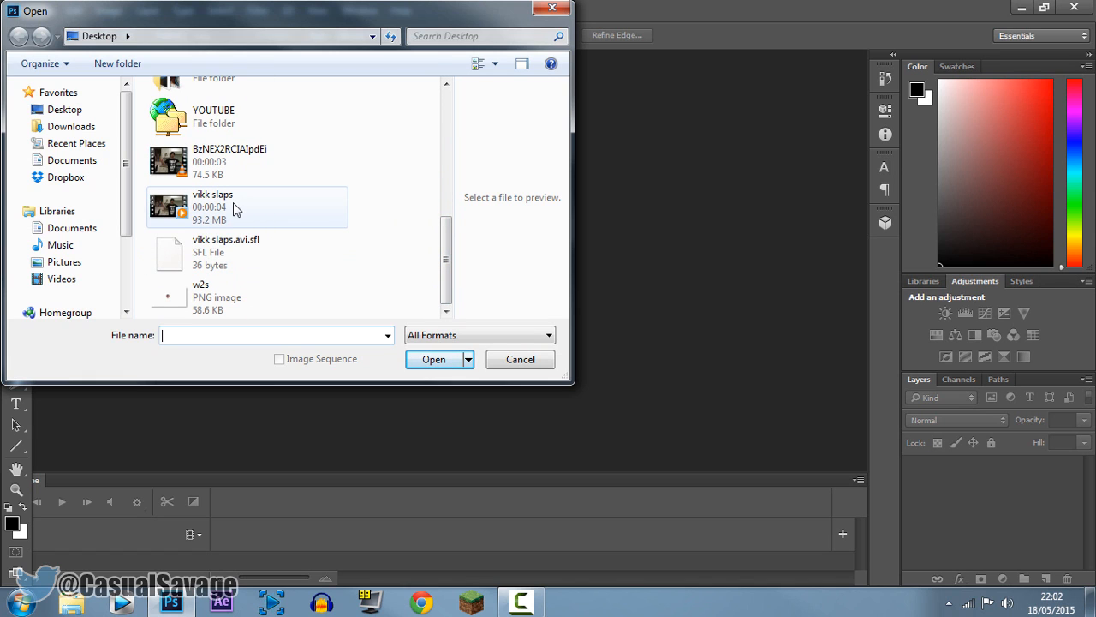
{"action": "left_click", "coordinate": [520, 359]}
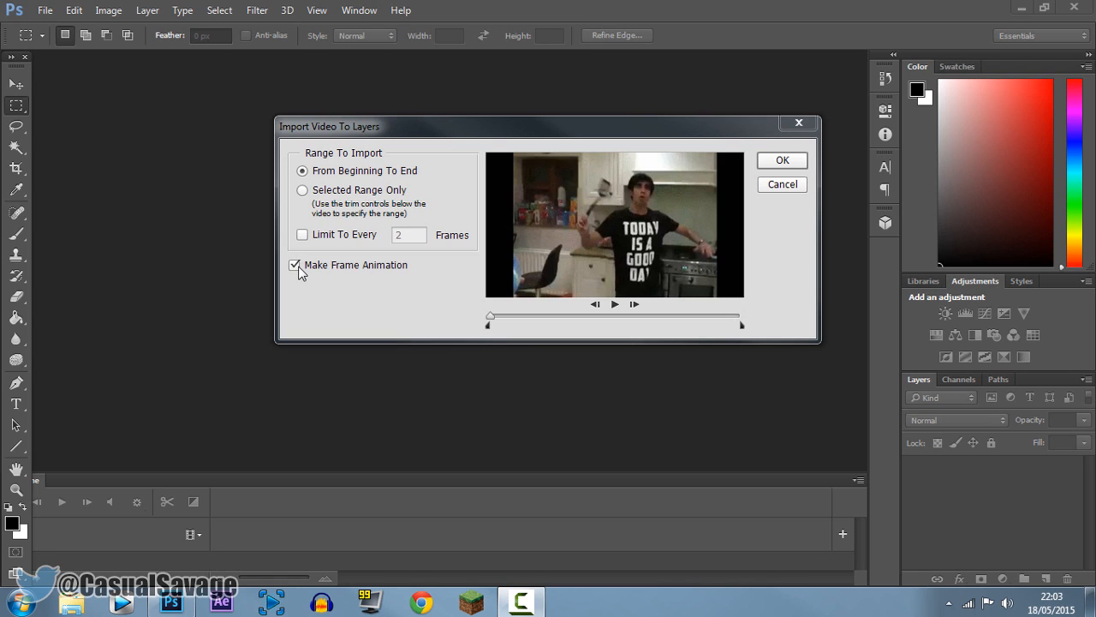
{"action": "mouse_move", "coordinate": [532, 336]}
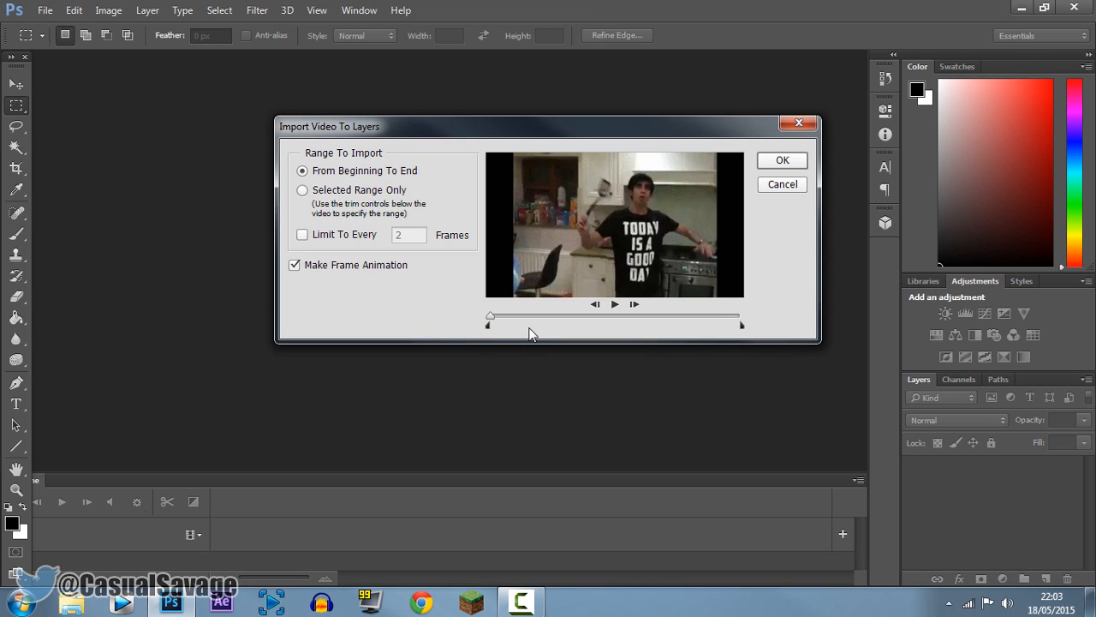
Import the selected range only as layers with Make Frame Animation enabled.
{"action": "left_click", "coordinate": [302, 190]}
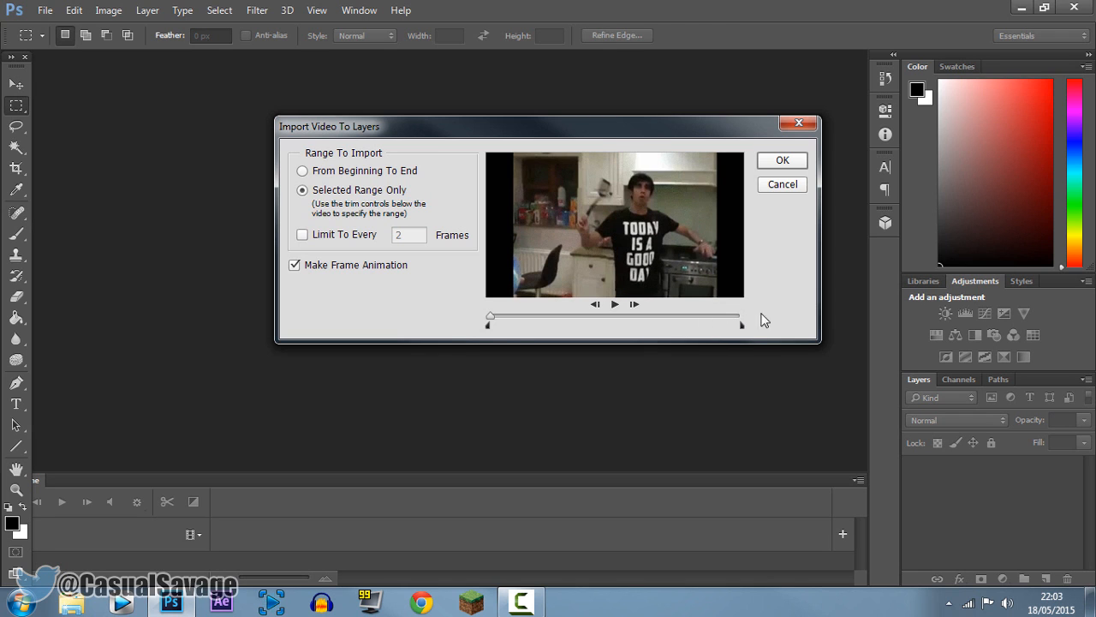
{"action": "mouse_move", "coordinate": [782, 160]}
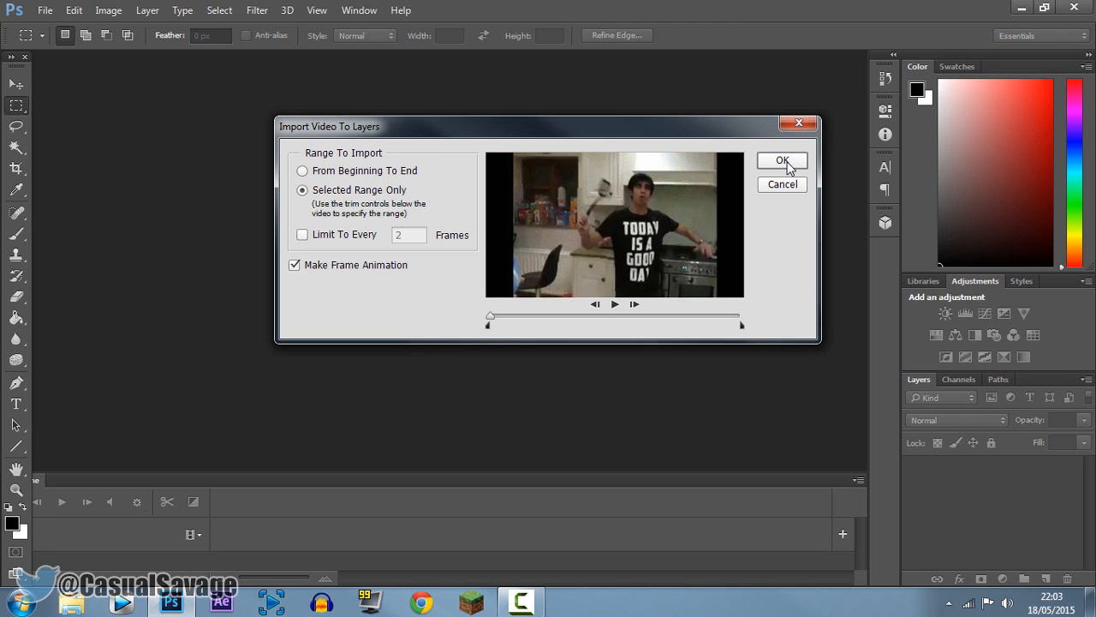
{"action": "left_click", "coordinate": [782, 161]}
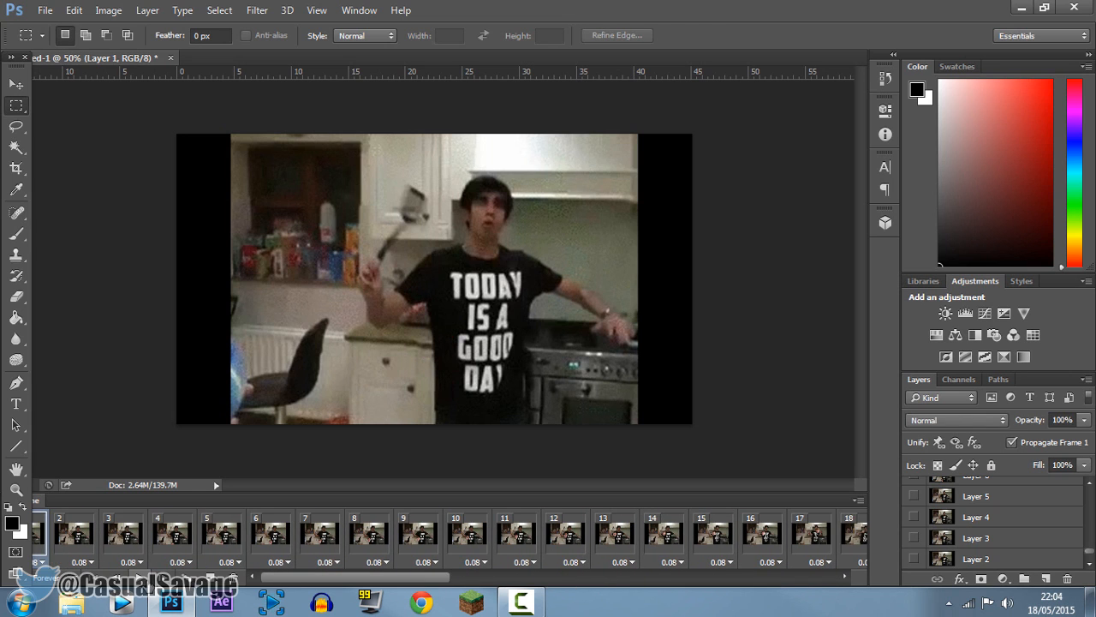
Preview Timeline frame 14 to check the pasted head.
{"action": "left_click", "coordinate": [715, 533]}
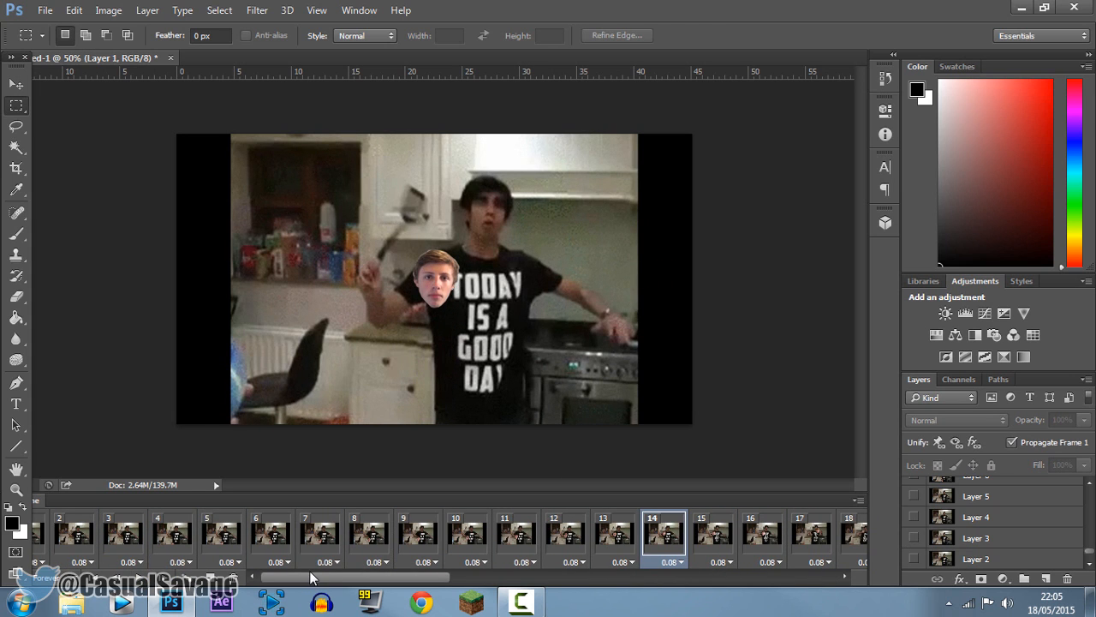
{"action": "left_click", "coordinate": [74, 9]}
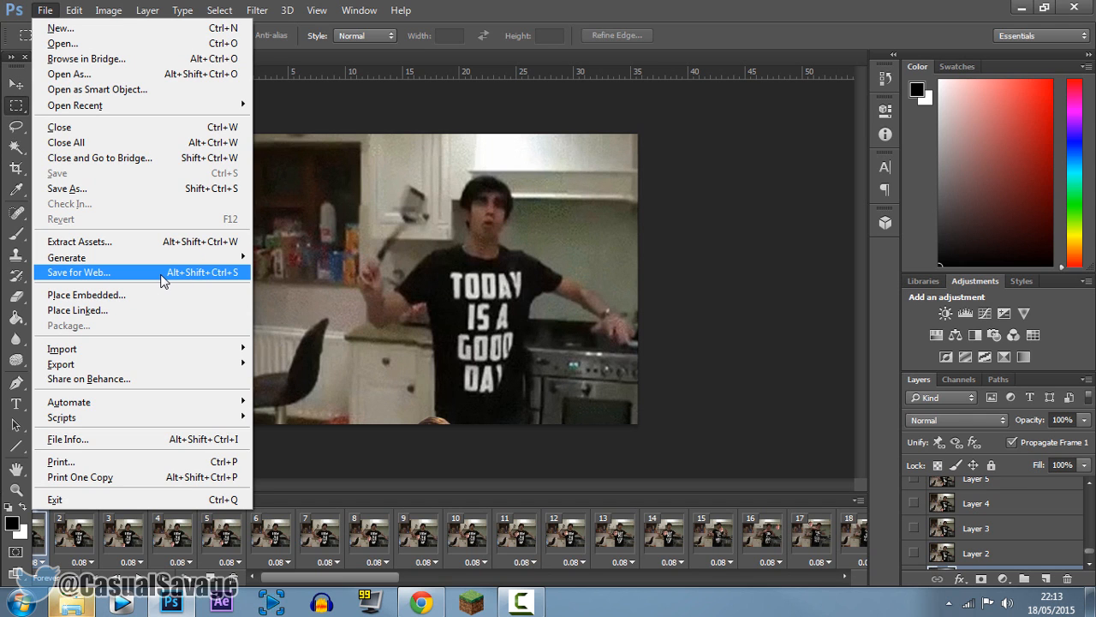
In Save for Web, set GIF to 128 colours, width 720, looping Forever, and preview.
{"action": "left_click", "coordinate": [76, 273]}
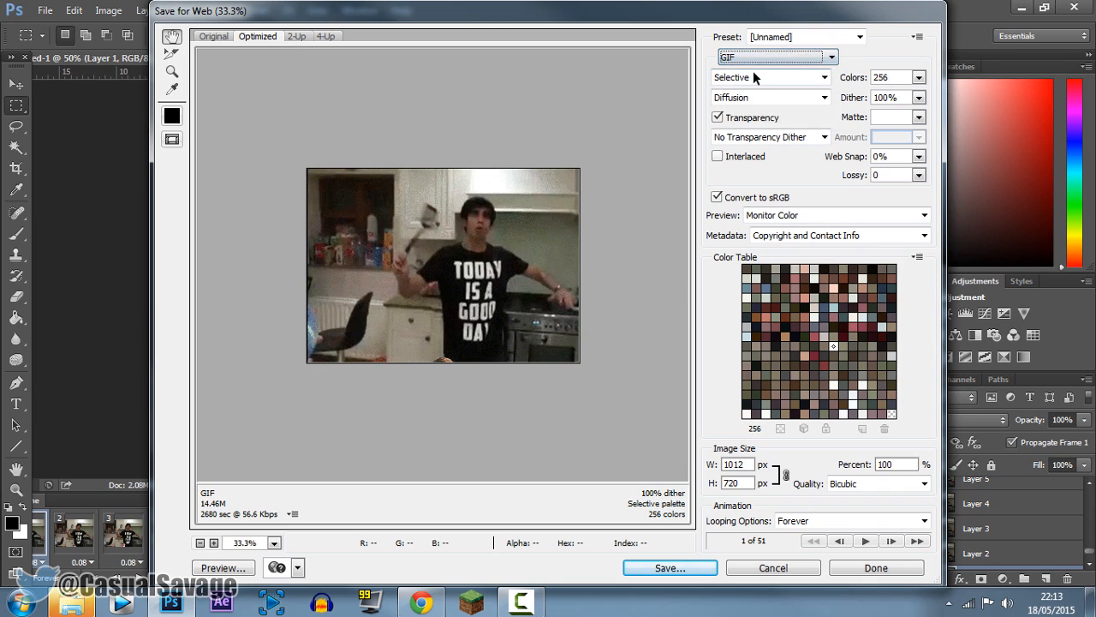
{"action": "left_click", "coordinate": [915, 77]}
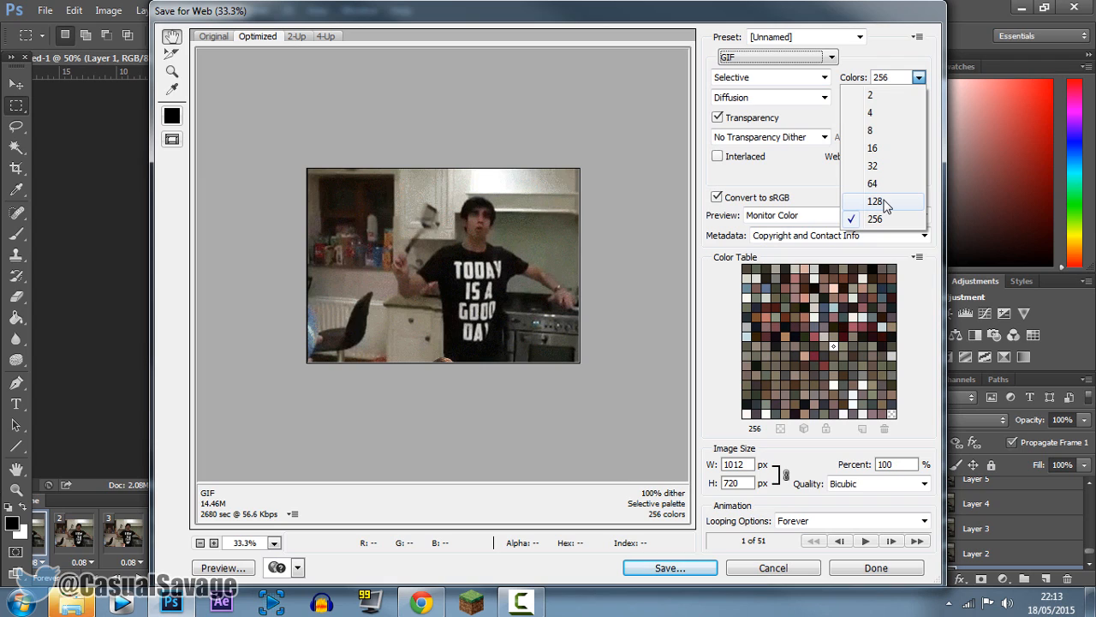
{"action": "left_click", "coordinate": [874, 219]}
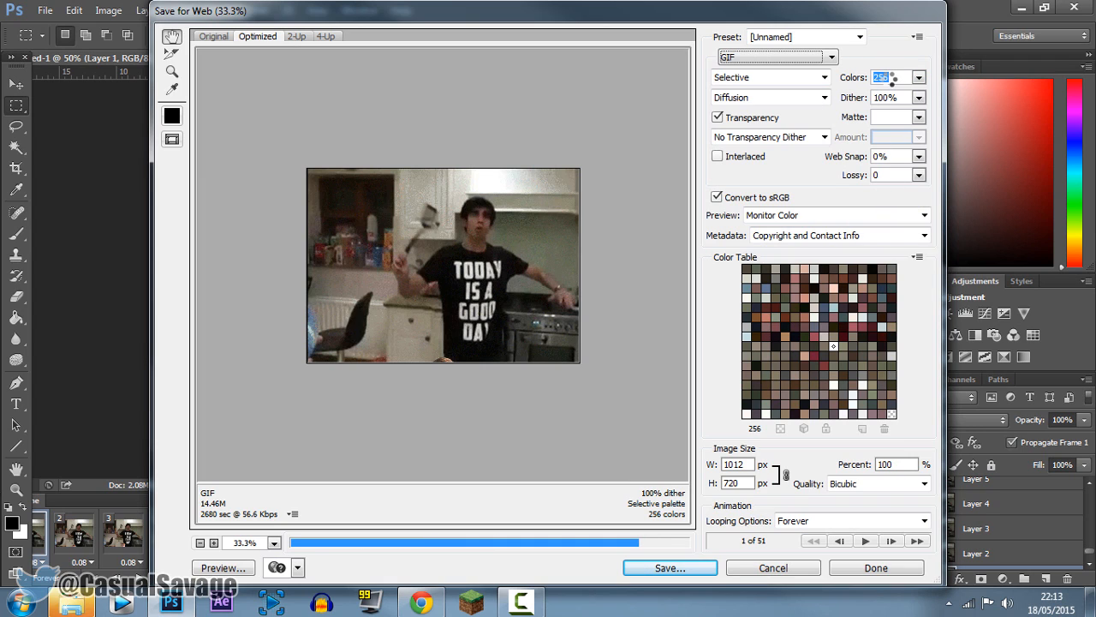
{"action": "left_click", "coordinate": [912, 72]}
{"action": "type", "text": "720"}
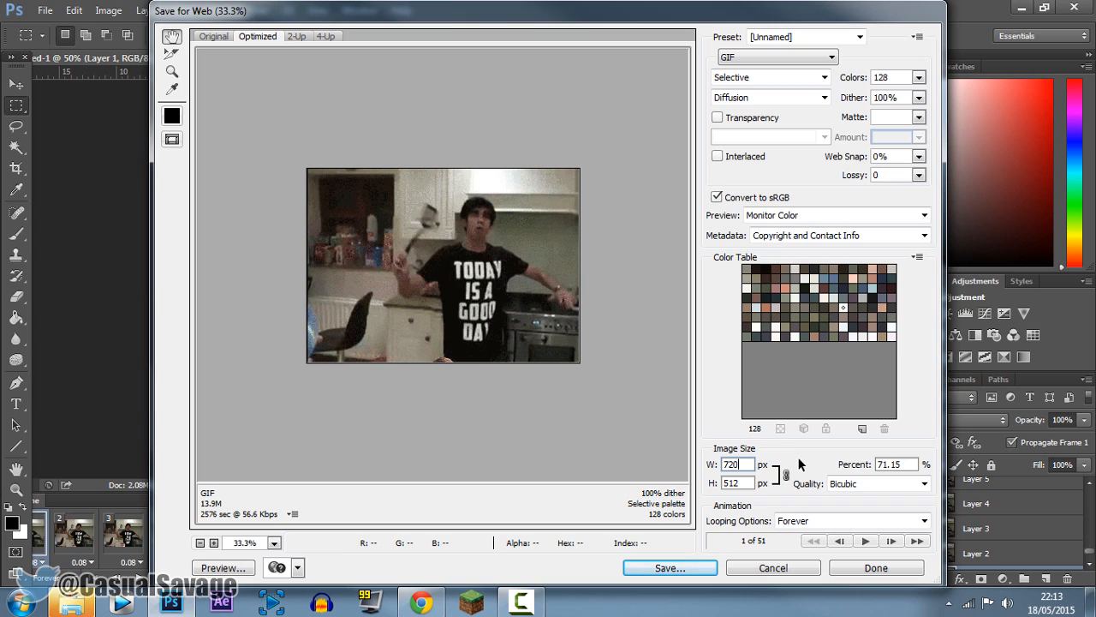
{"action": "mouse_move", "coordinate": [754, 527]}
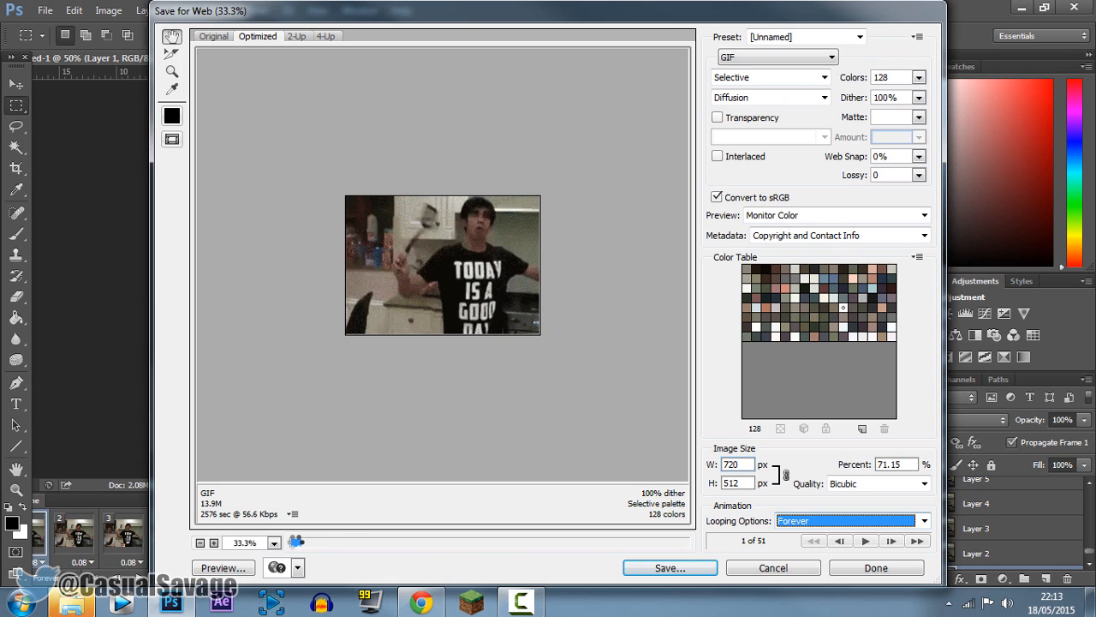
{"action": "left_click", "coordinate": [923, 520]}
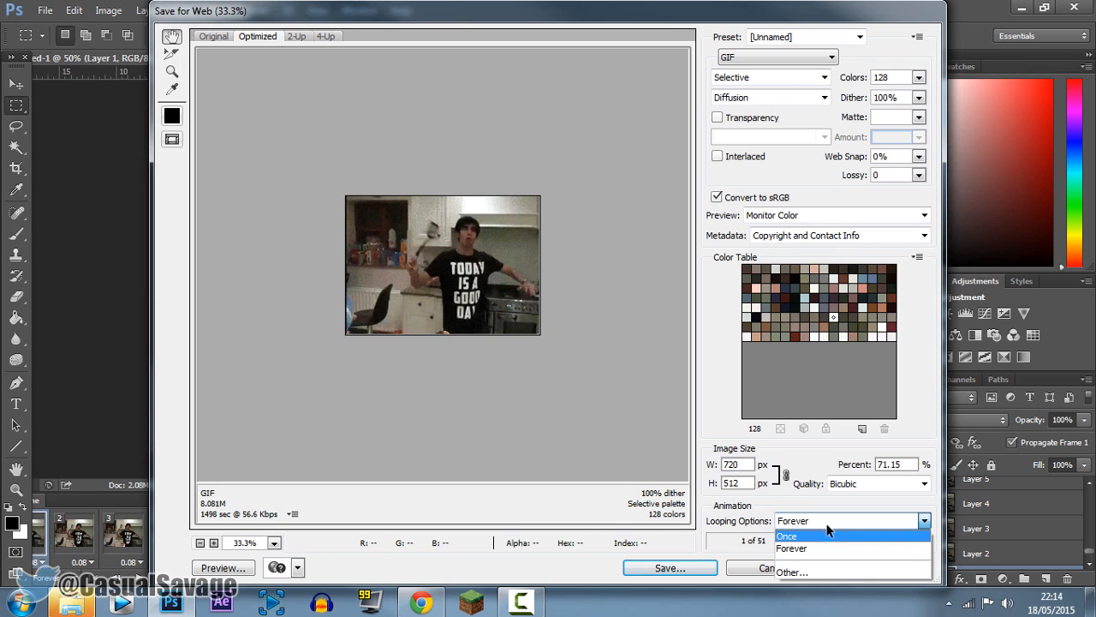
{"action": "left_click", "coordinate": [791, 548]}
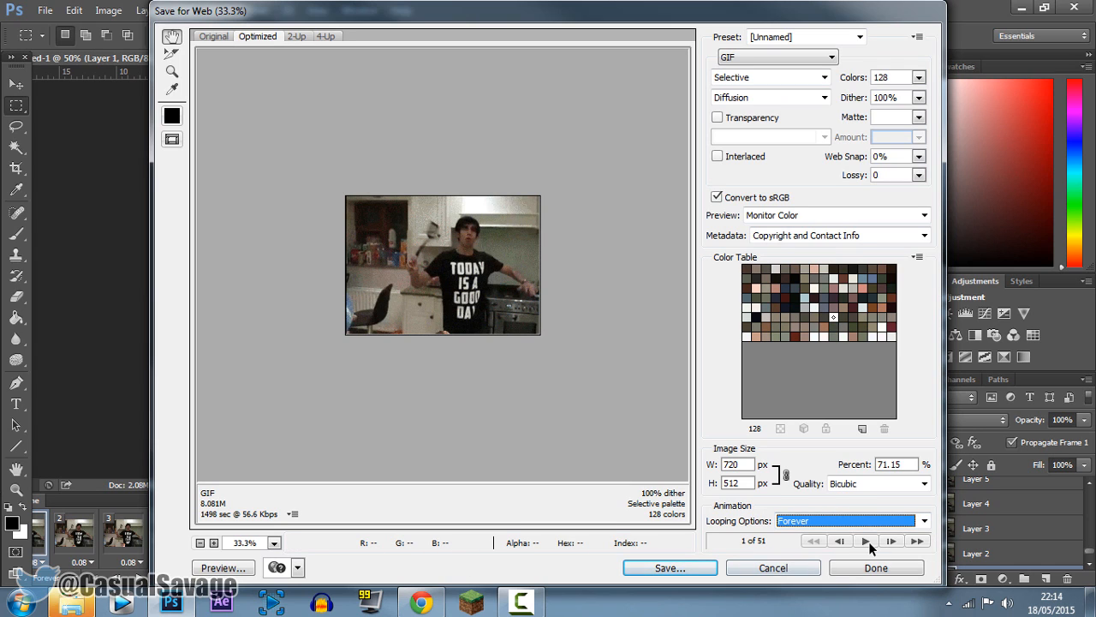
{"action": "left_click", "coordinate": [864, 543]}
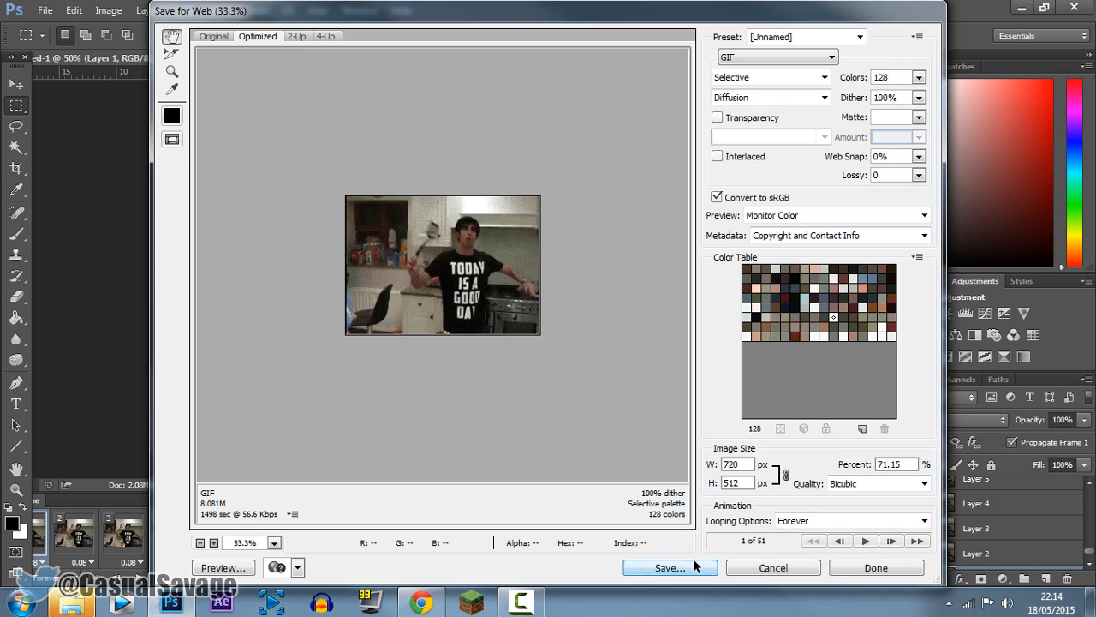
Save the GIF to the Desktop as 'w2s gets slapped by vikk'.
{"action": "left_click", "coordinate": [663, 567]}
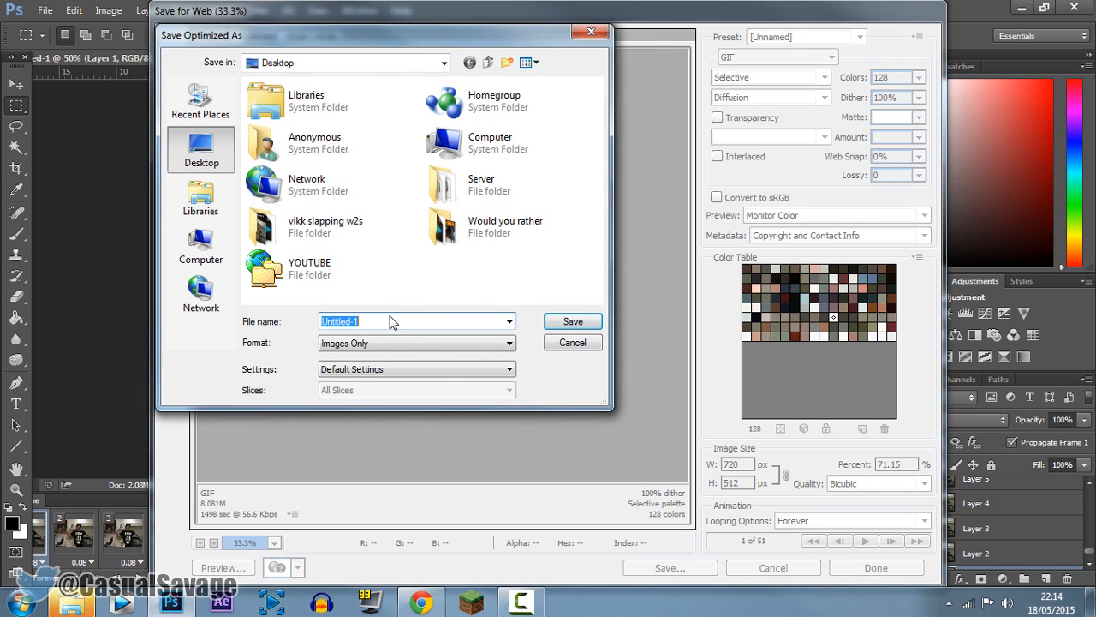
{"action": "type", "text": "w2s"}
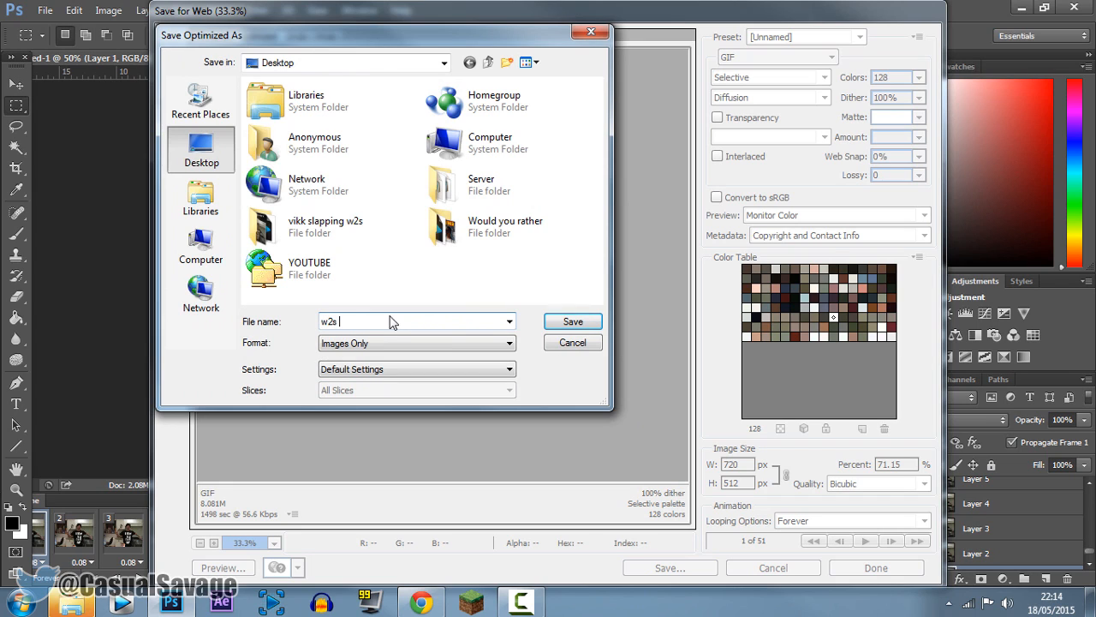
{"action": "type", "text": "gets slapped"}
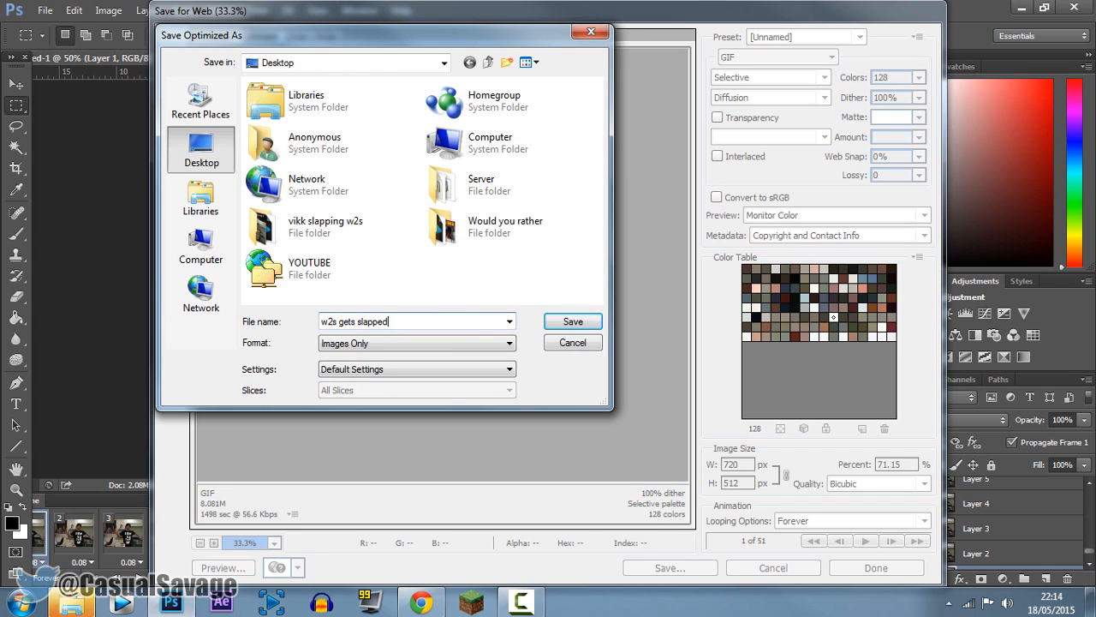
{"action": "type", "text": "by vikk"}
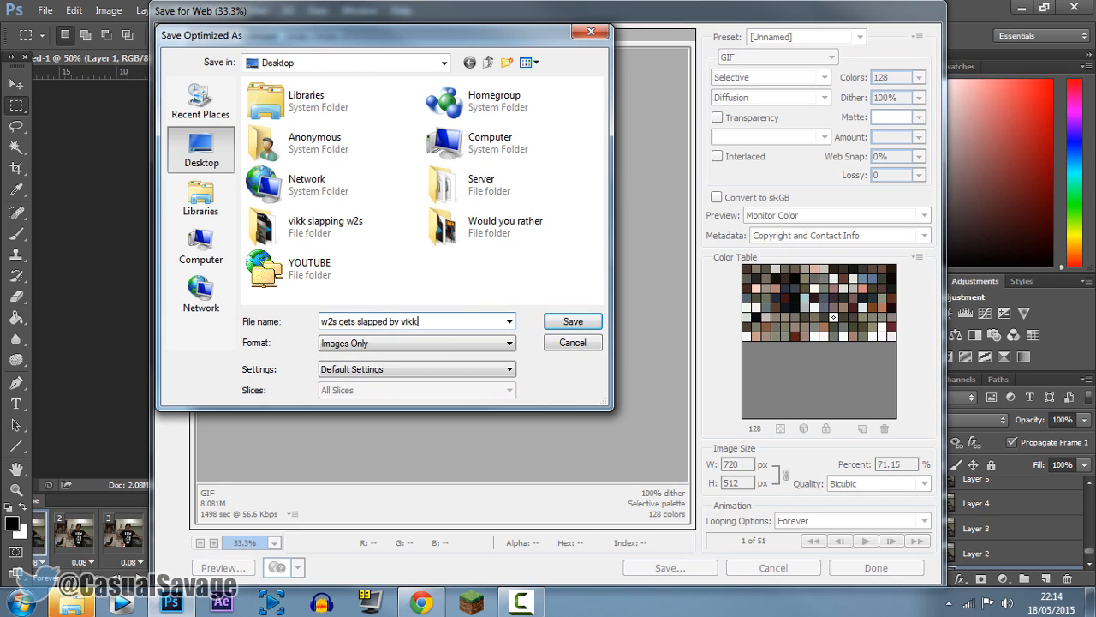
{"action": "left_click", "coordinate": [572, 322]}
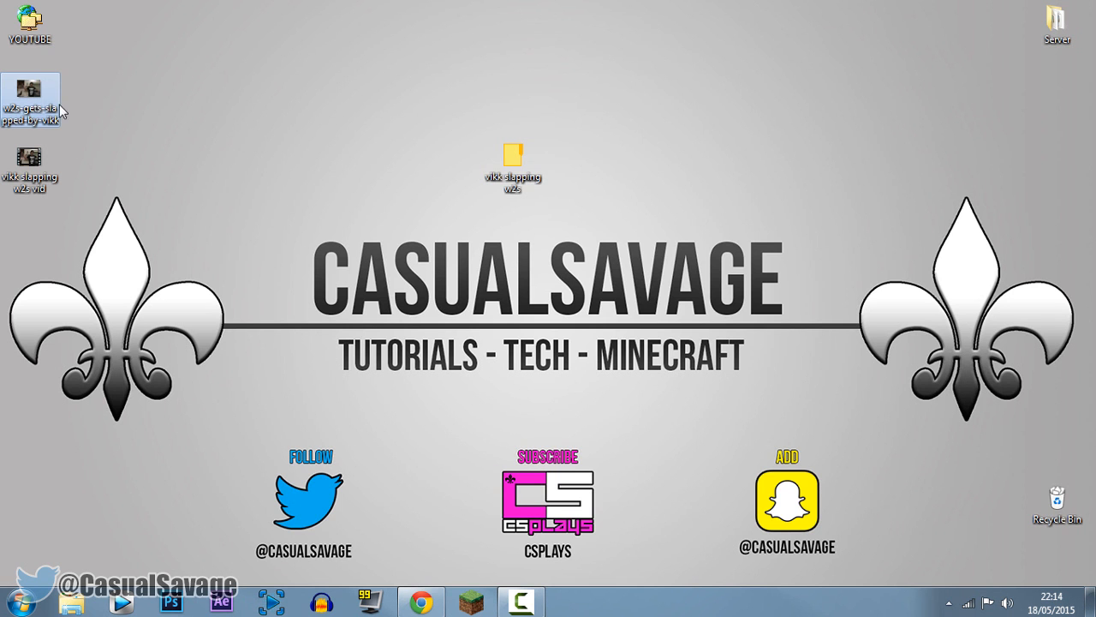
Open the saved GIF, check its 8.08 MB file properties, and return to Chrome.
{"action": "double_click", "coordinate": [32, 88]}
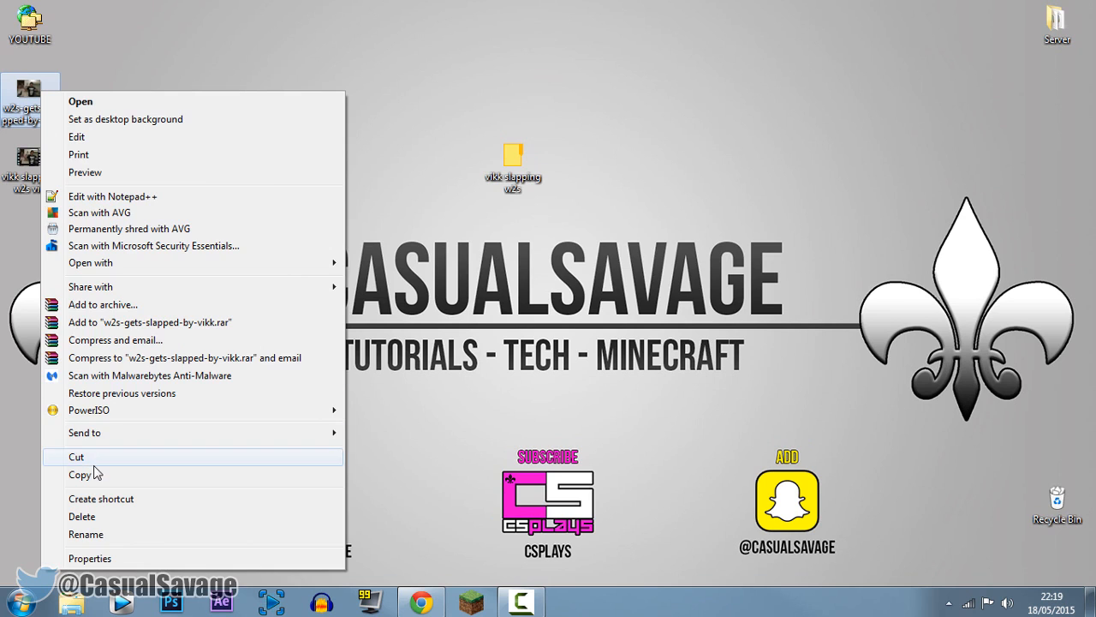
{"action": "left_click", "coordinate": [81, 557]}
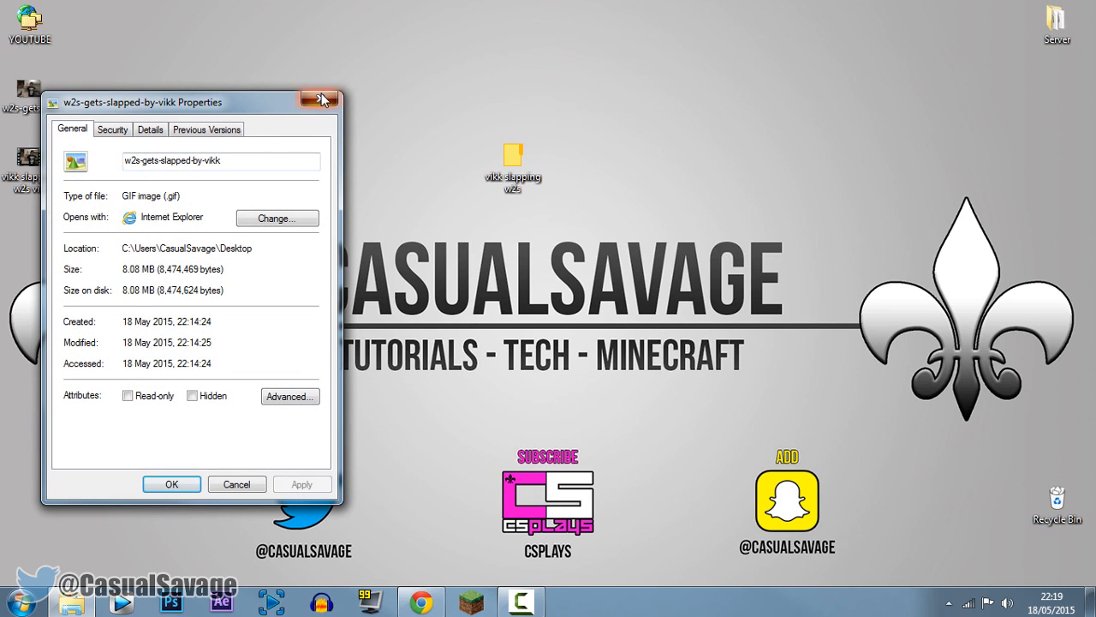
{"action": "left_click", "coordinate": [321, 99]}
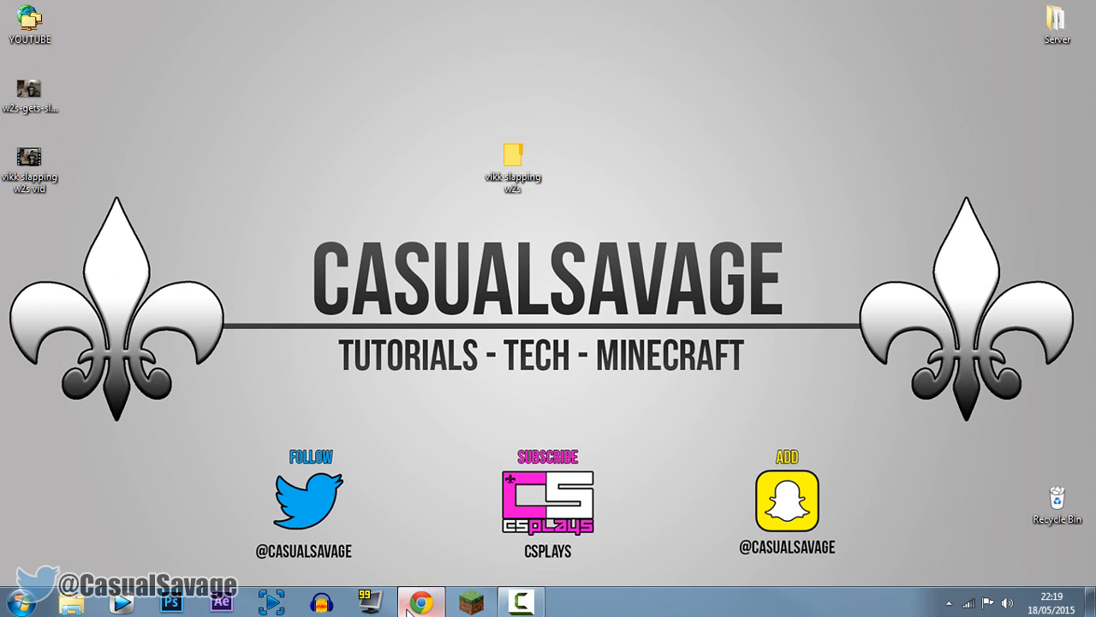
Upload the 8.08 MB w2s-gets-slapped-by-vikk GIF to ezgif's resizer.
{"action": "left_click", "coordinate": [420, 598]}
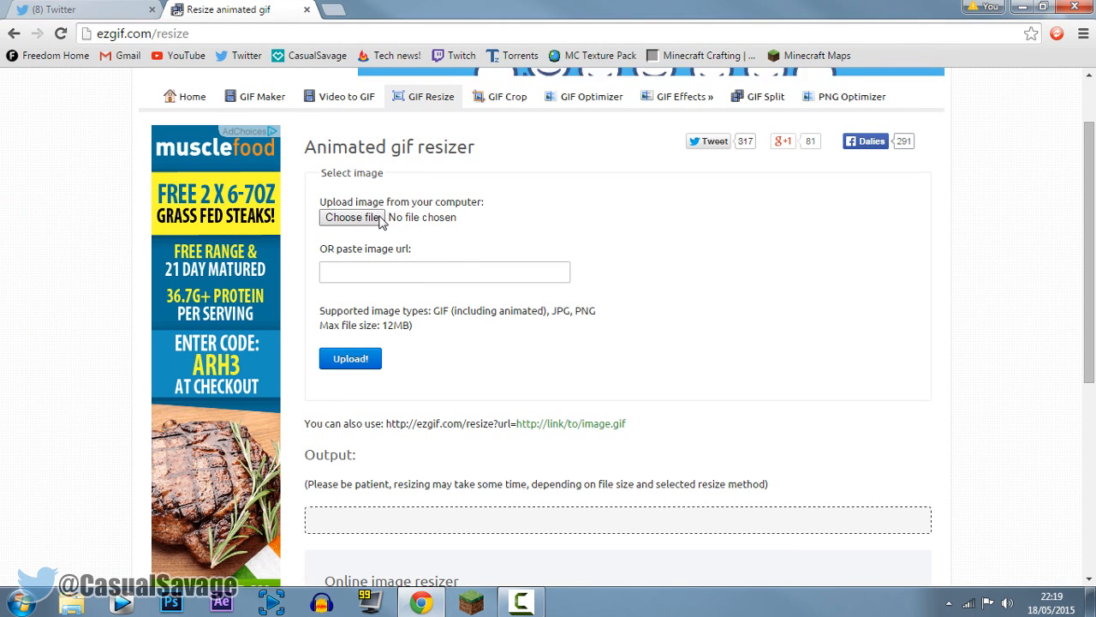
{"action": "left_click", "coordinate": [352, 216]}
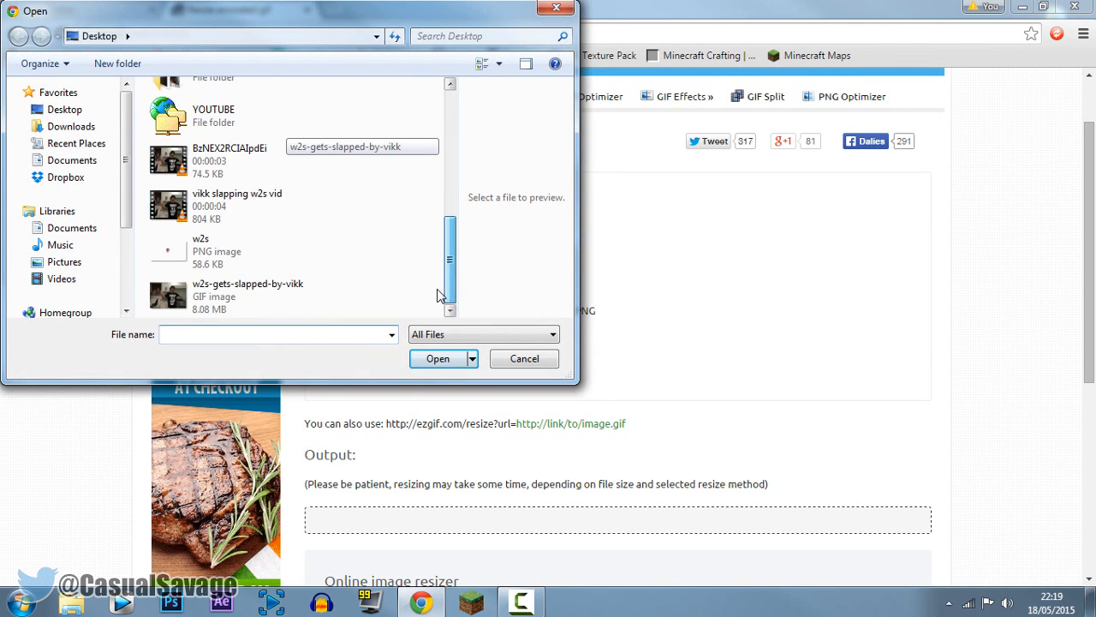
{"action": "left_click", "coordinate": [435, 358]}
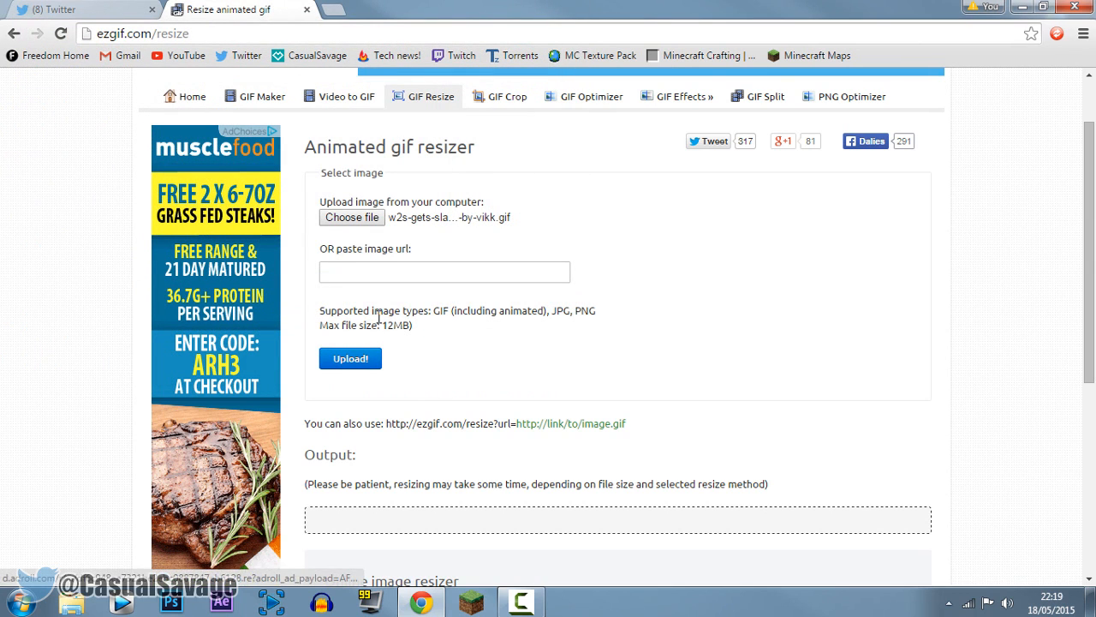
{"action": "left_click", "coordinate": [350, 358]}
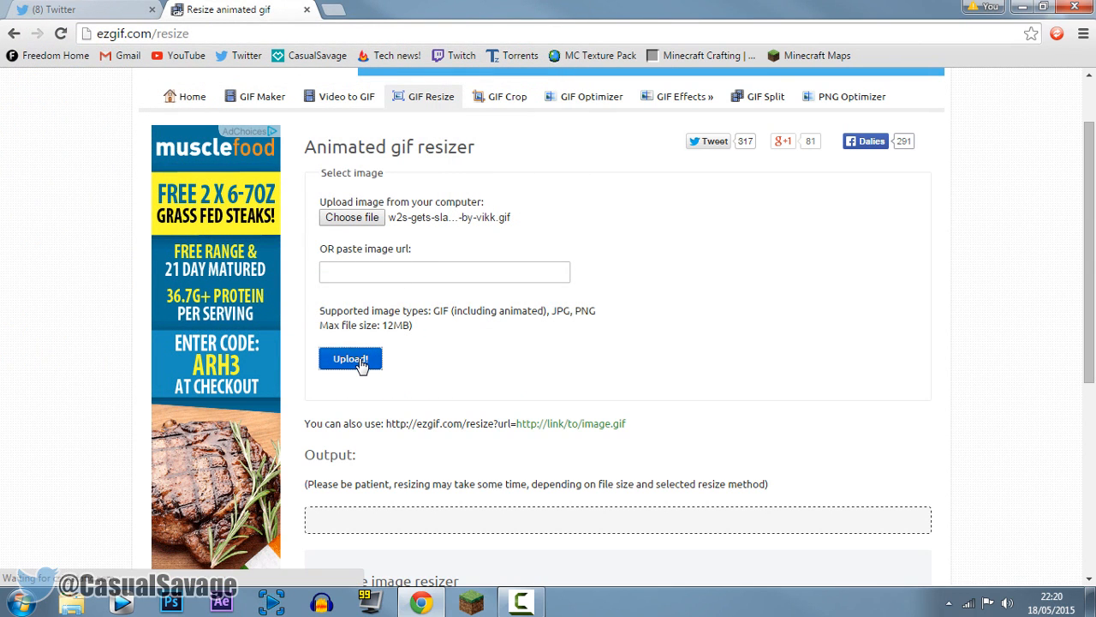
{"action": "left_click", "coordinate": [350, 358]}
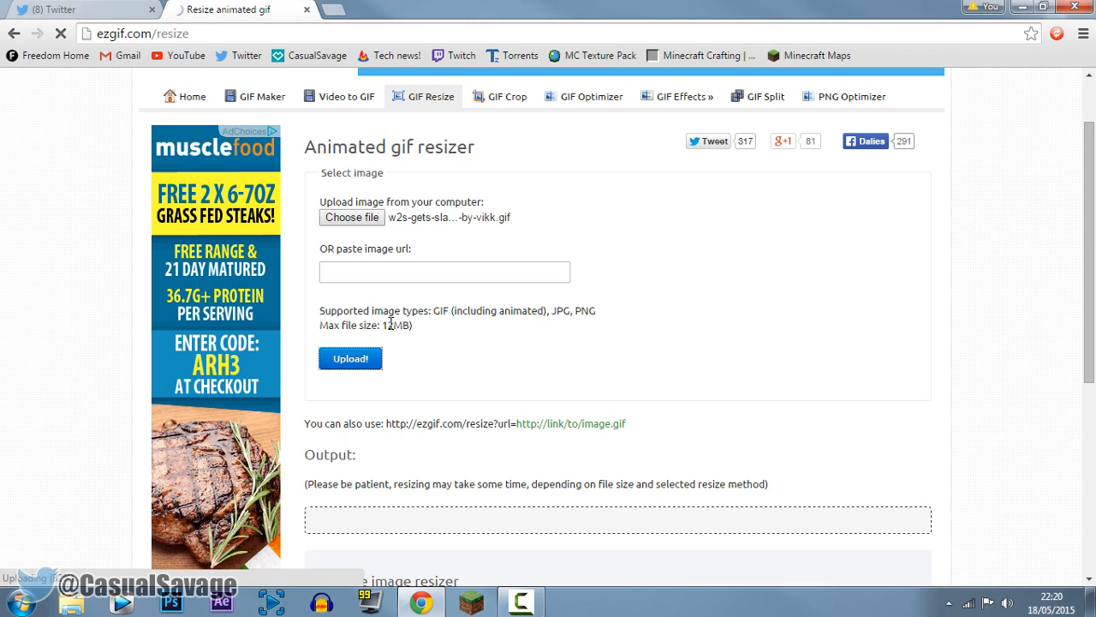
{"action": "left_click", "coordinate": [350, 358]}
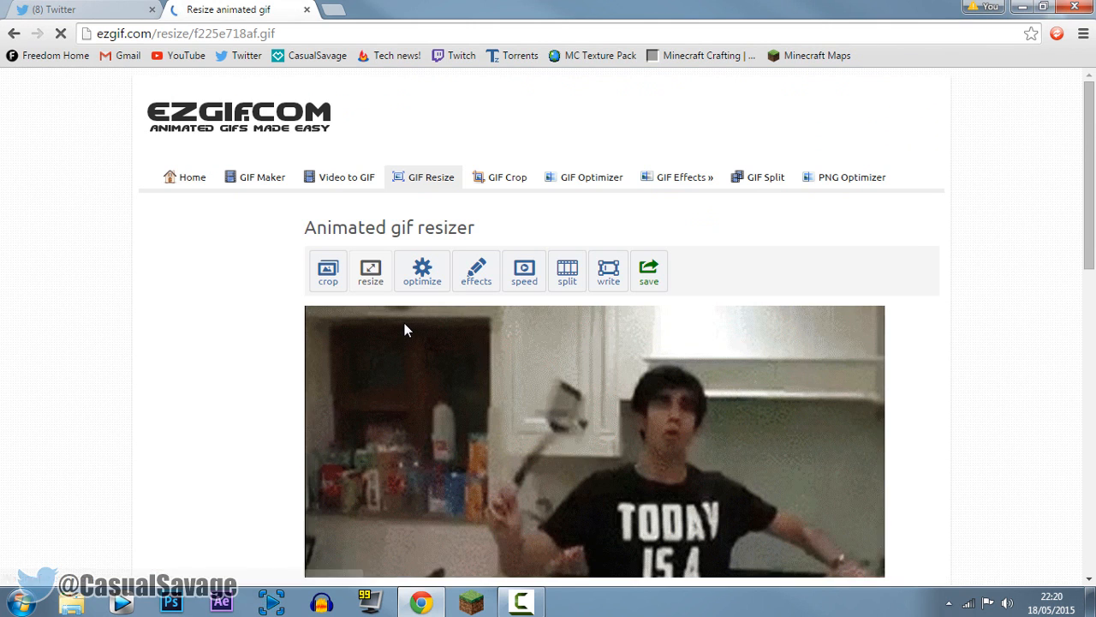
Enter 400 as the new width and 200 as the new height.
{"action": "scroll", "scroll_direction": "down", "scroll_amount": 3}
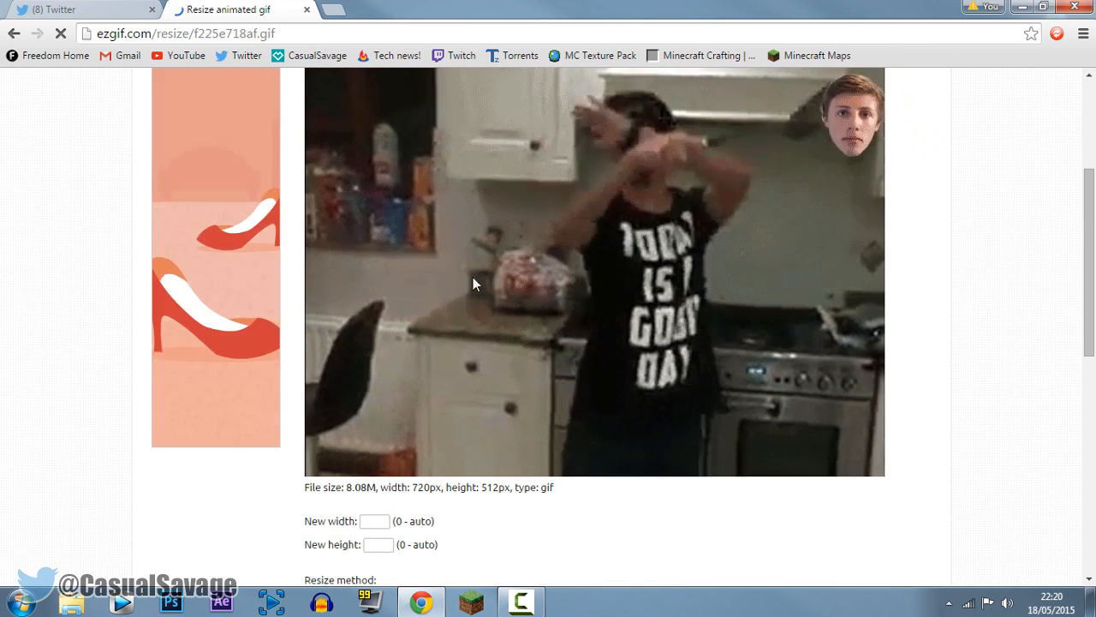
{"action": "scroll", "scroll_direction": "down", "scroll_amount": 3}
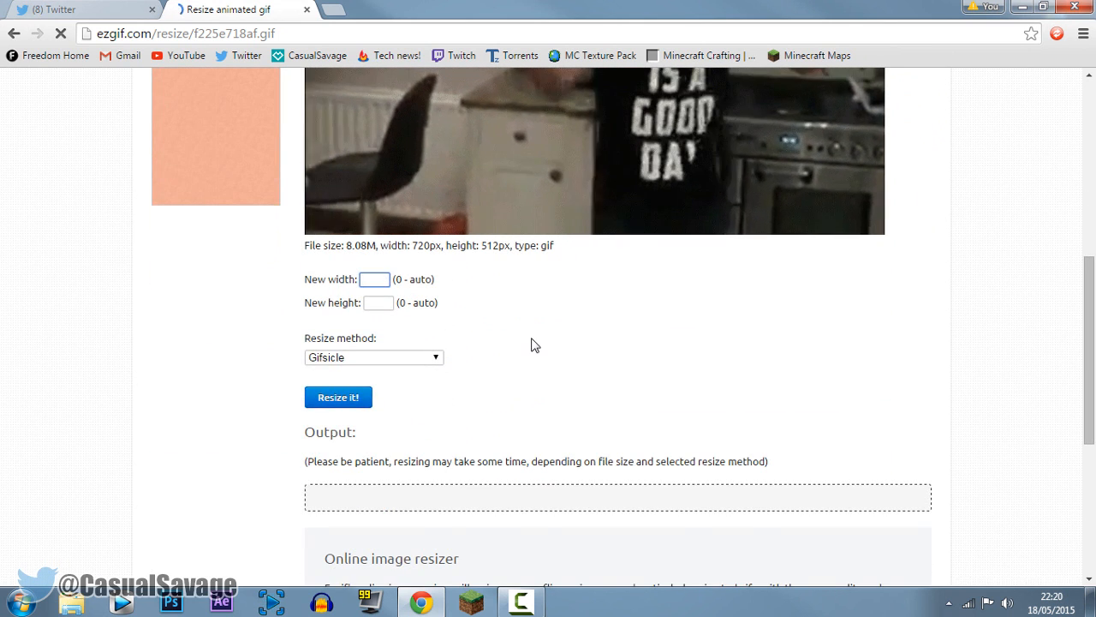
{"action": "type", "text": "42"}
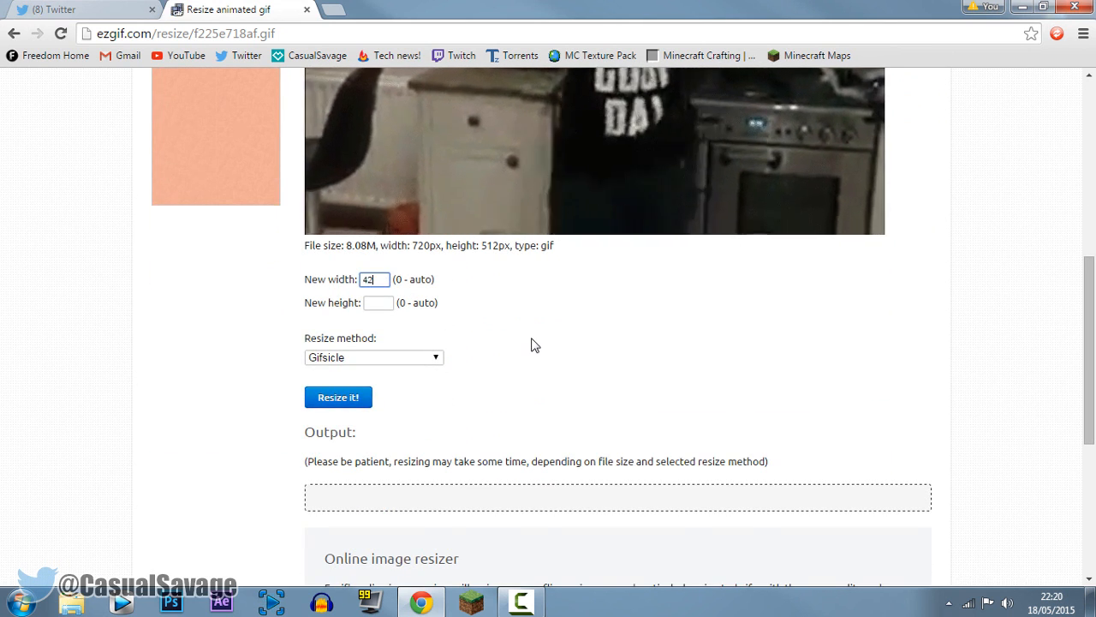
{"action": "type", "text": "00"}
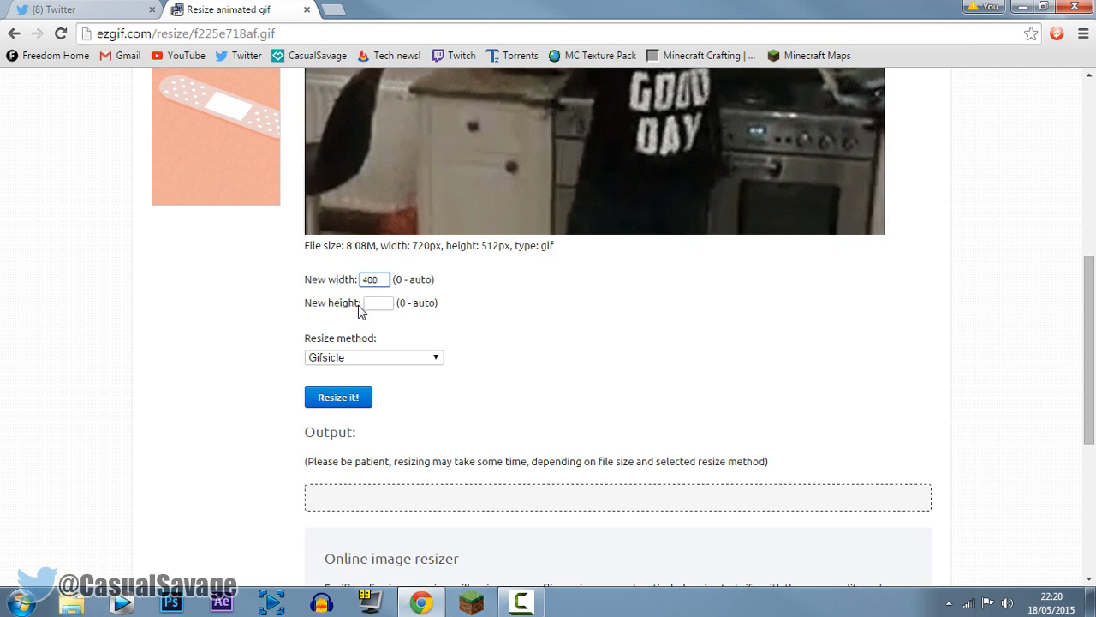
Resize the GIF to 400×200 and save it to the desktop as 'w2s slapped by vikk'.
{"action": "type", "text": "200"}
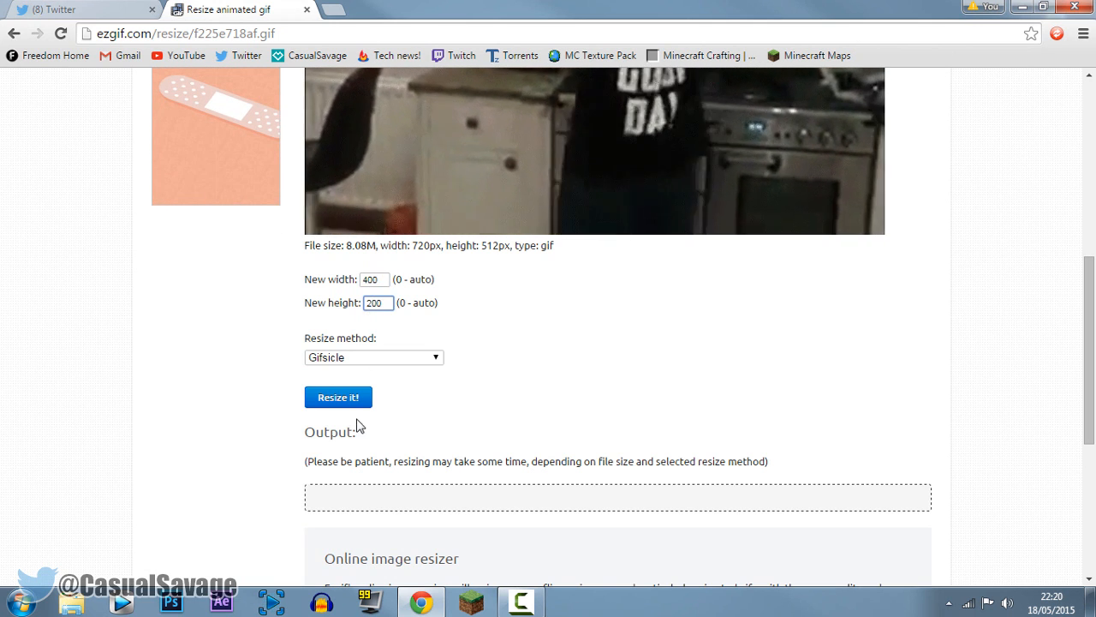
{"action": "left_click", "coordinate": [338, 397]}
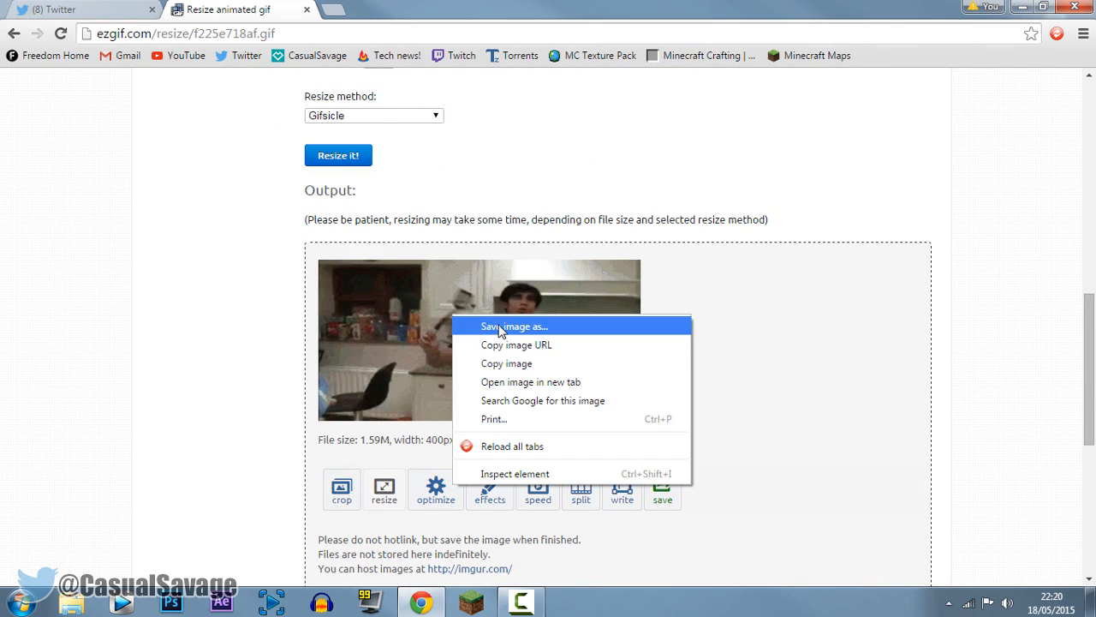
{"action": "left_click", "coordinate": [513, 326]}
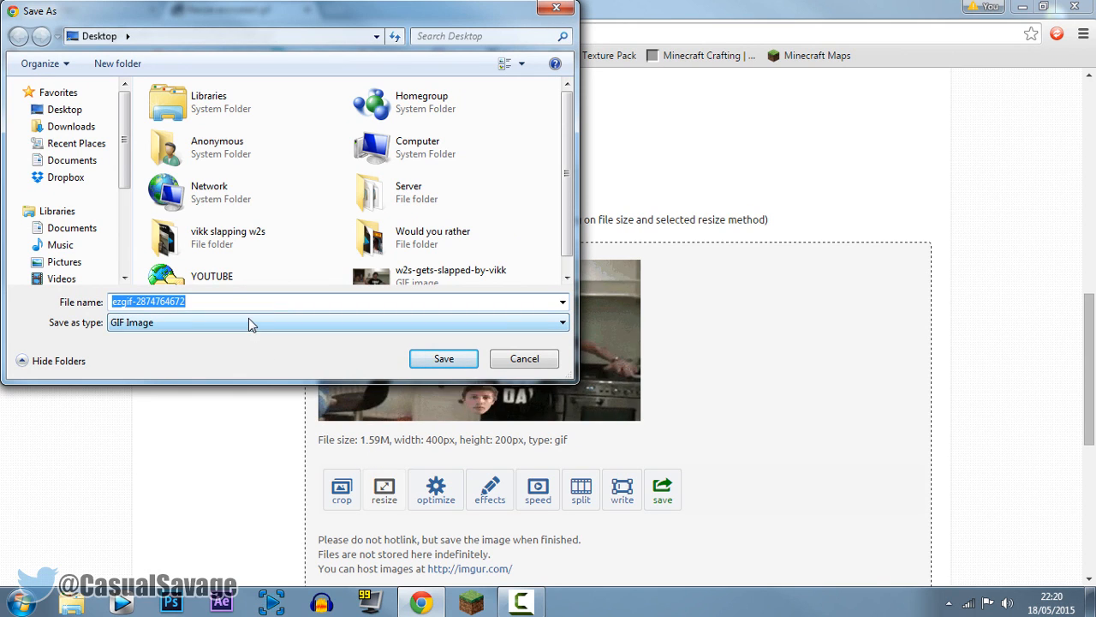
{"action": "type", "text": "w2s slapped by vikk"}
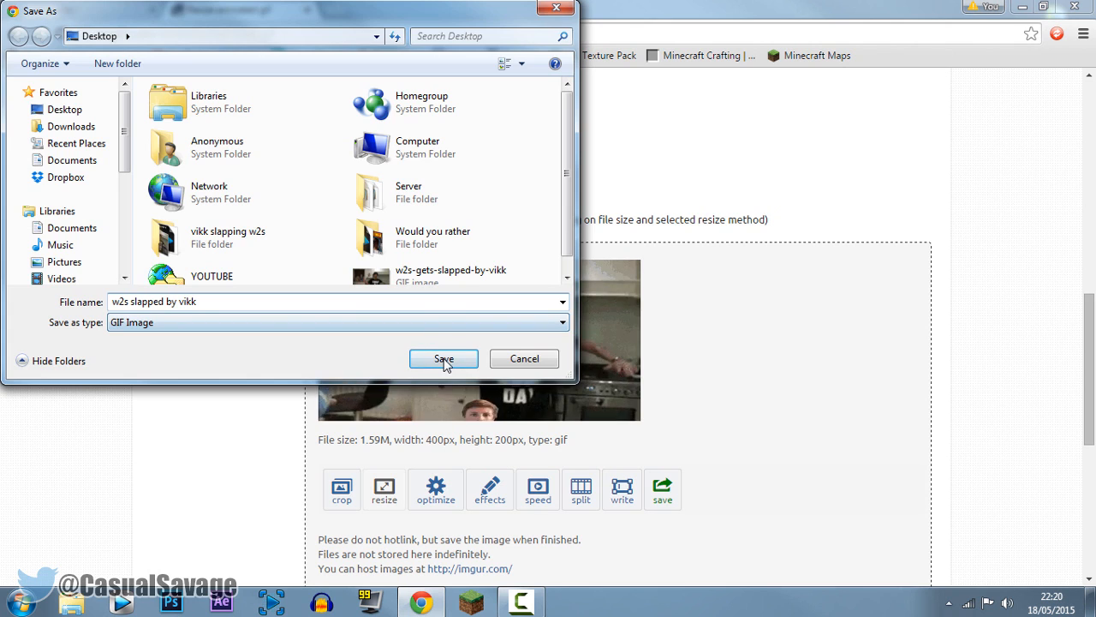
{"action": "left_click", "coordinate": [444, 358]}
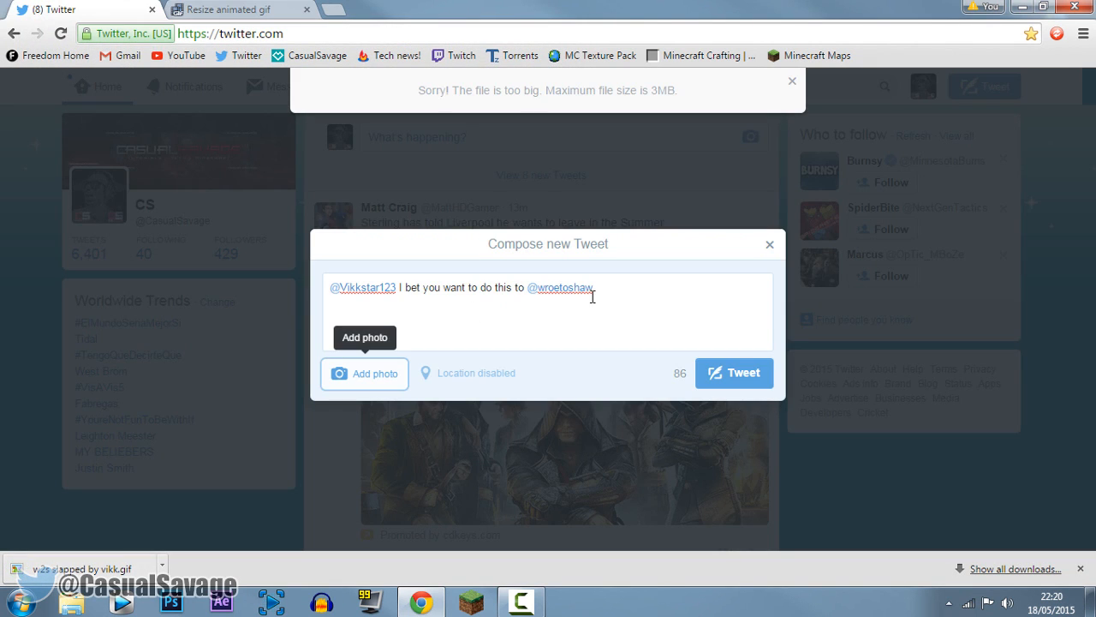
{"action": "mouse_move", "coordinate": [365, 378]}
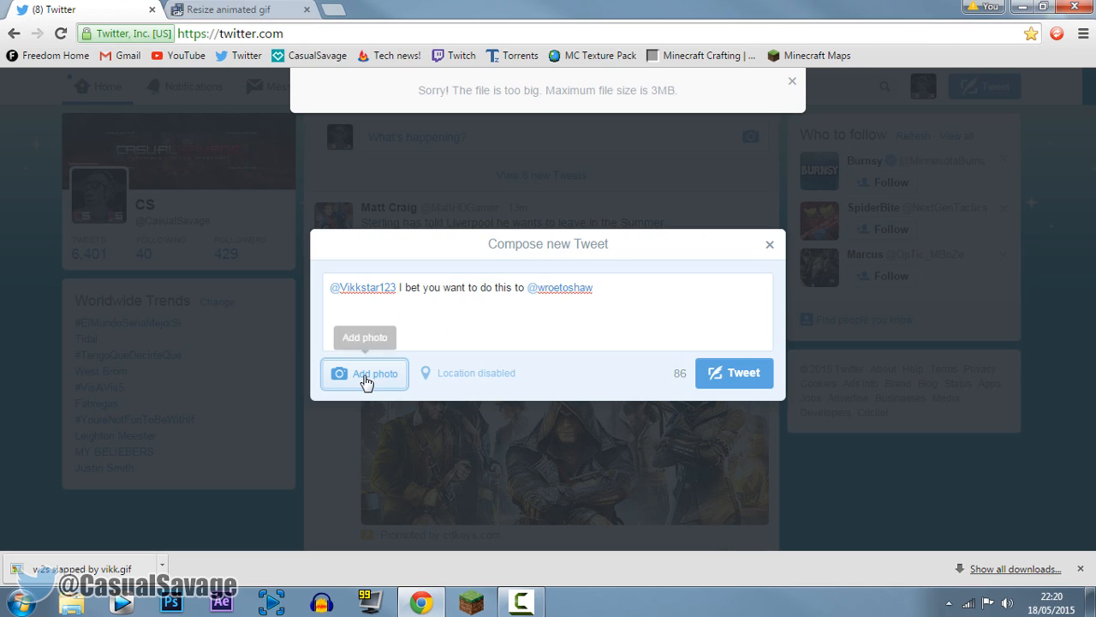
Attach the 1.58 MB resized slapping GIF to the tweet draft.
{"action": "left_click", "coordinate": [364, 373]}
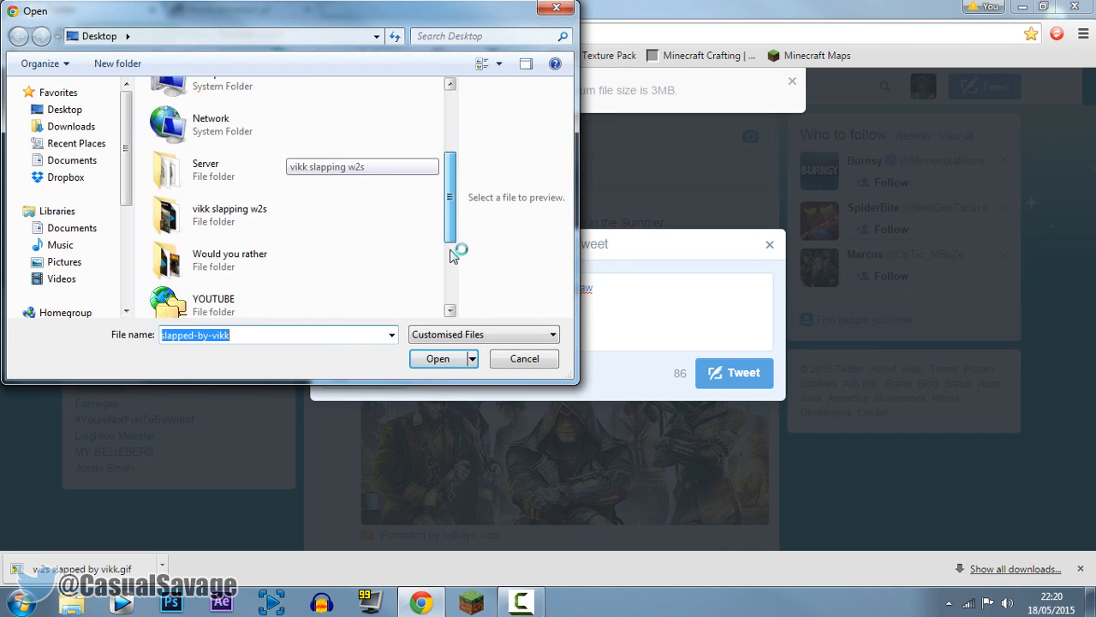
{"action": "scroll", "scroll_direction": "down", "scroll_amount": 3}
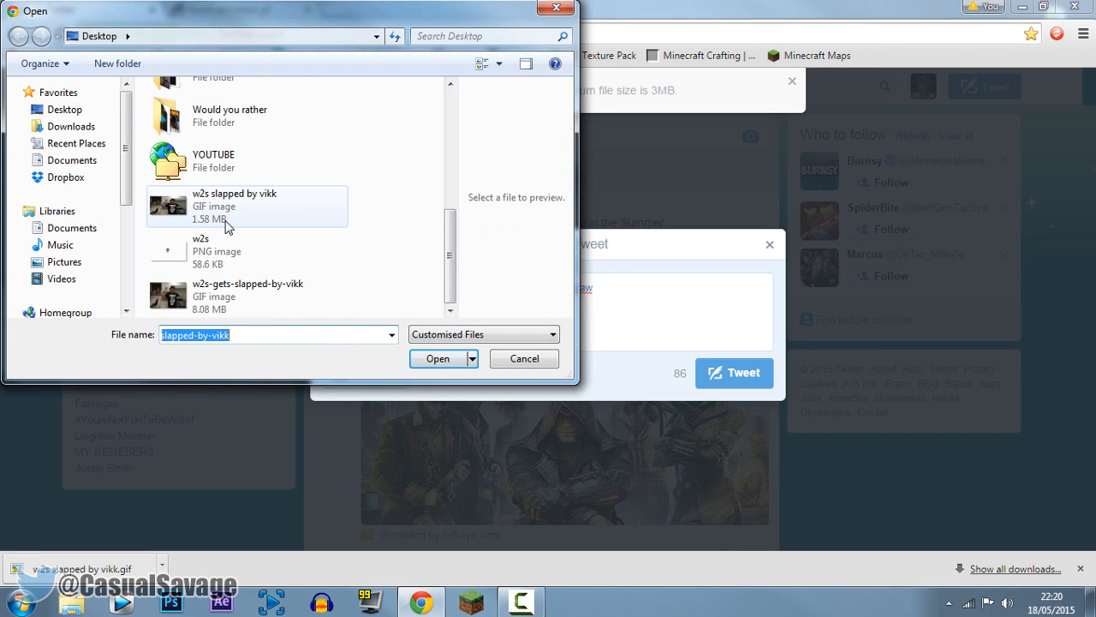
{"action": "left_click", "coordinate": [437, 358]}
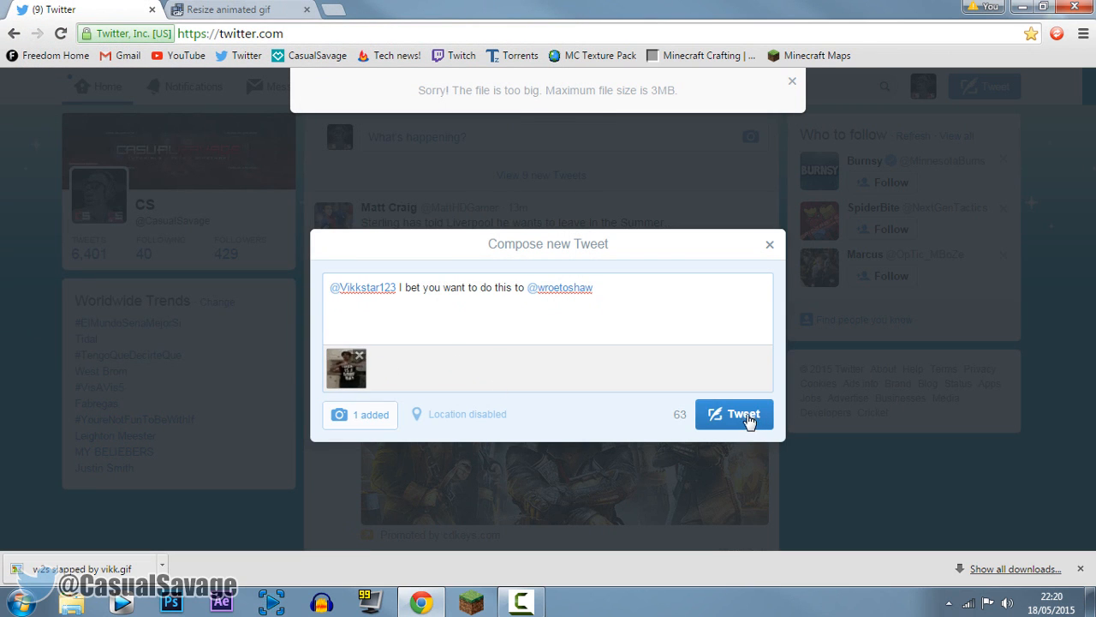
Post the tweet and expand it in the timeline.
{"action": "left_click", "coordinate": [735, 414]}
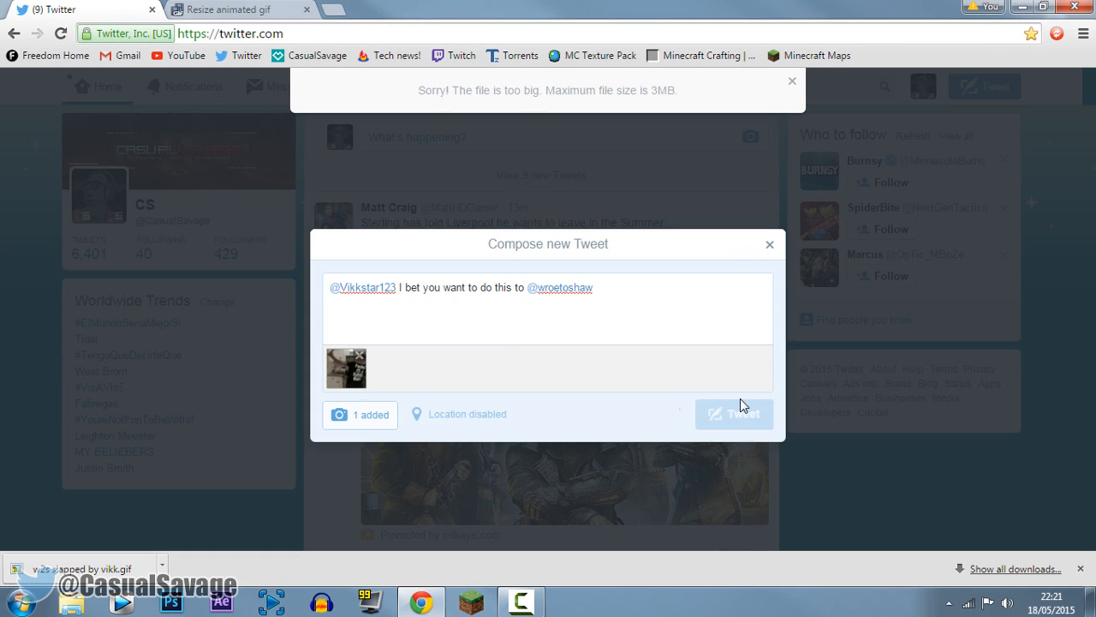
{"action": "left_click", "coordinate": [734, 414]}
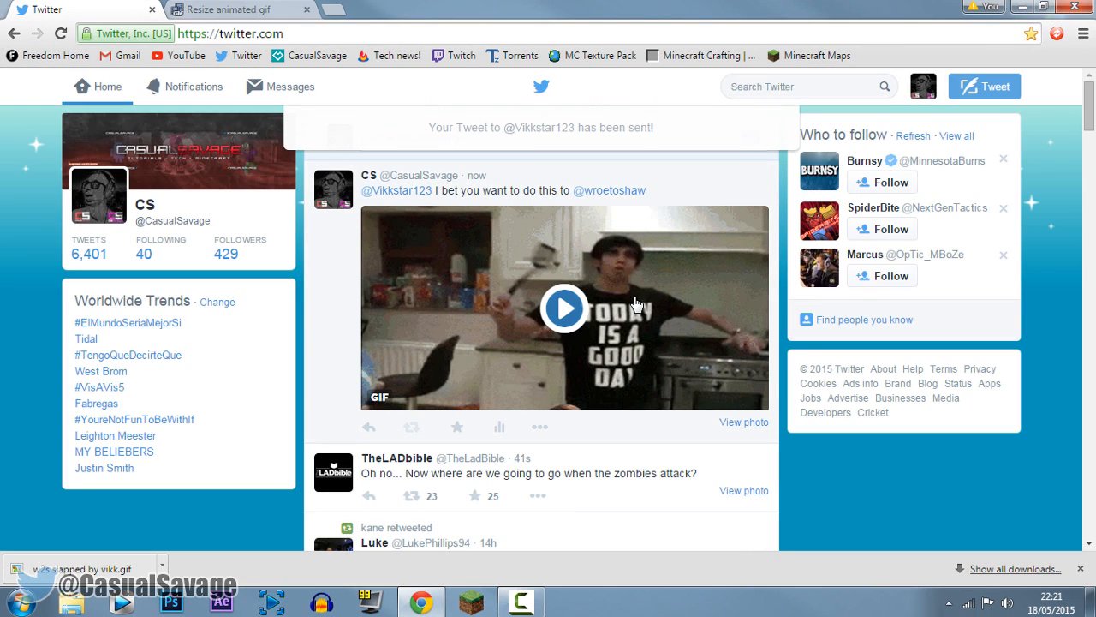
{"action": "mouse_move", "coordinate": [389, 197]}
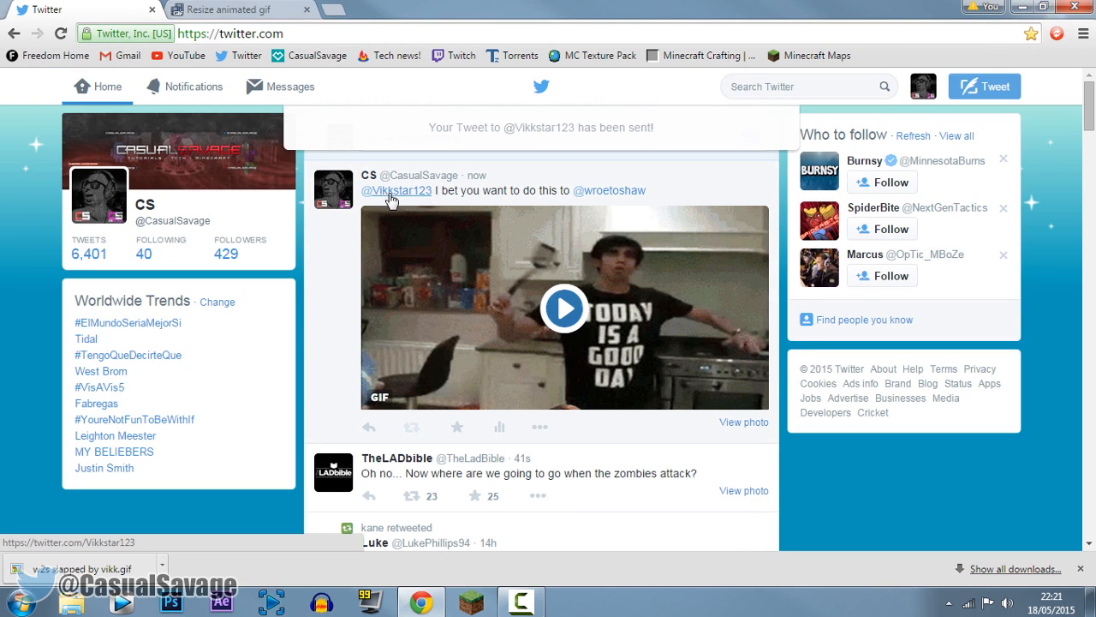
{"action": "left_click", "coordinate": [743, 422]}
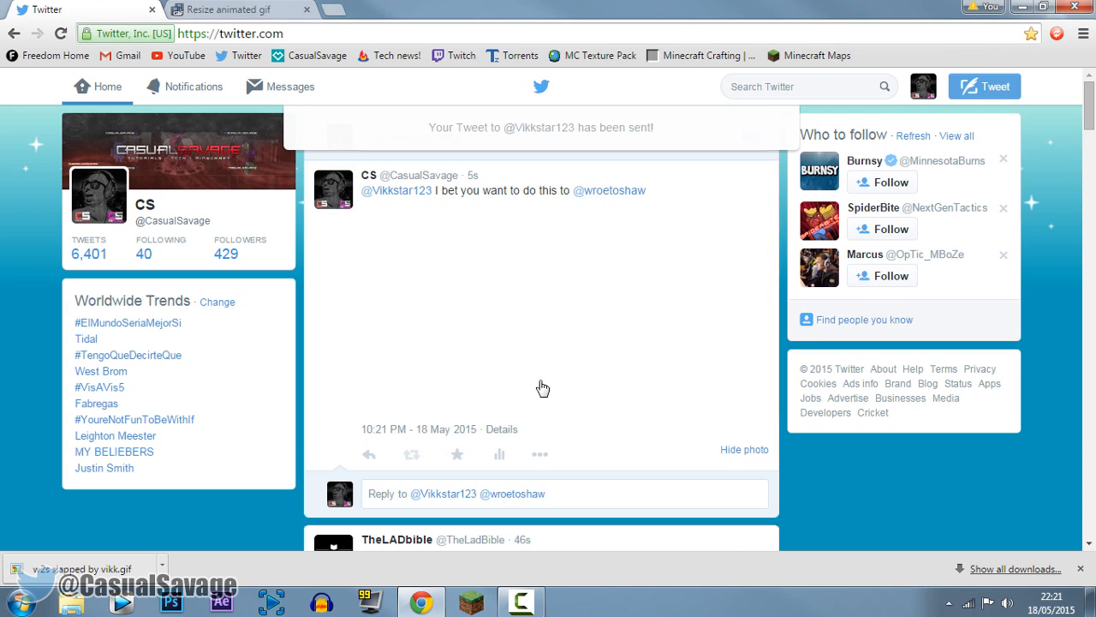